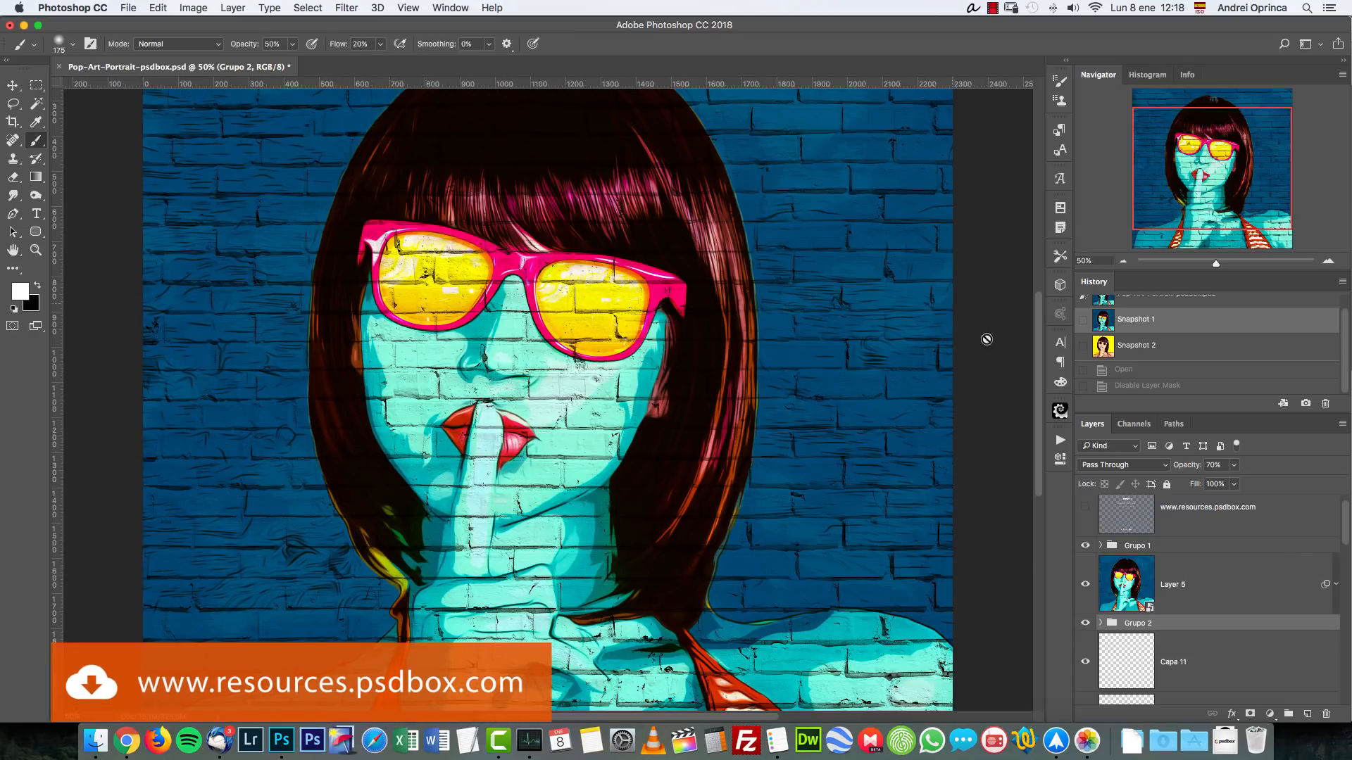
Step: Switch to History Snapshot 2 to view the original yellow-background photo
left_click(1172, 584)
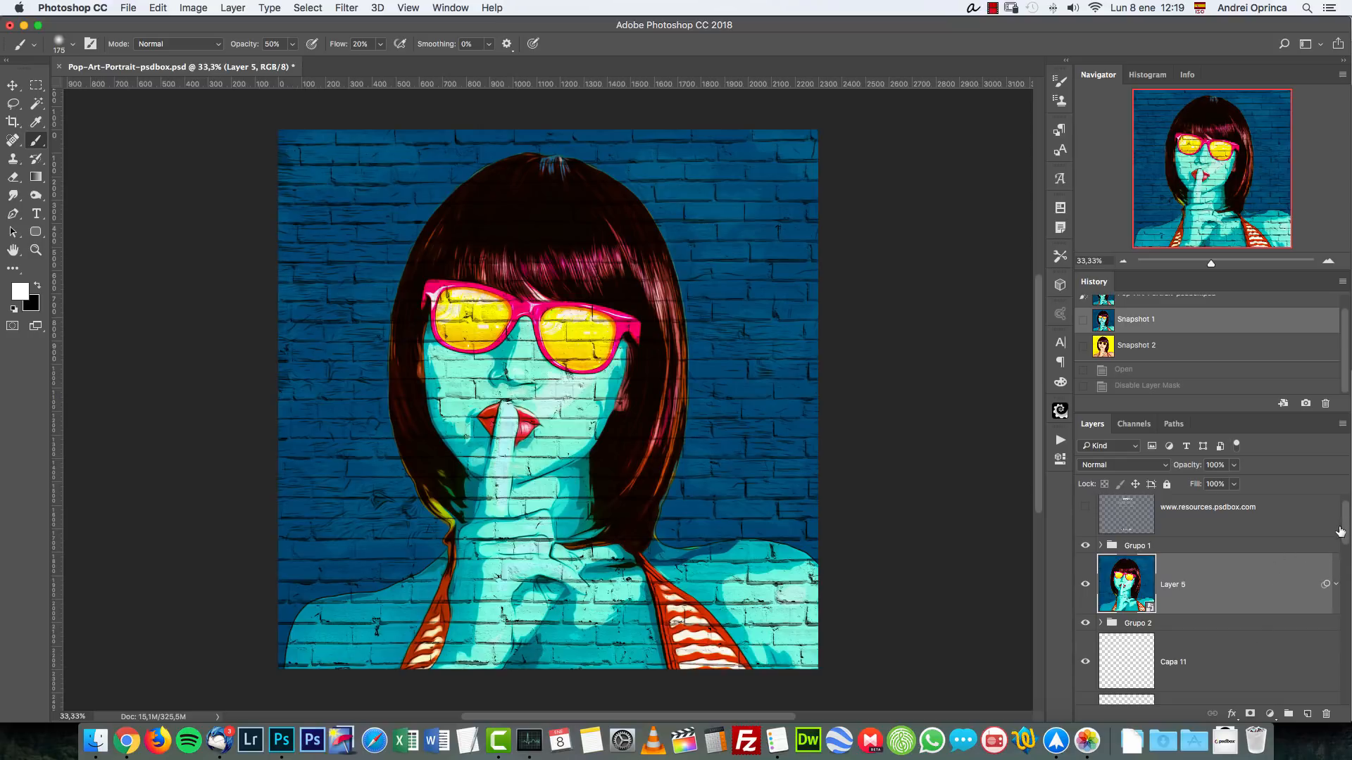
scroll("down", 3)
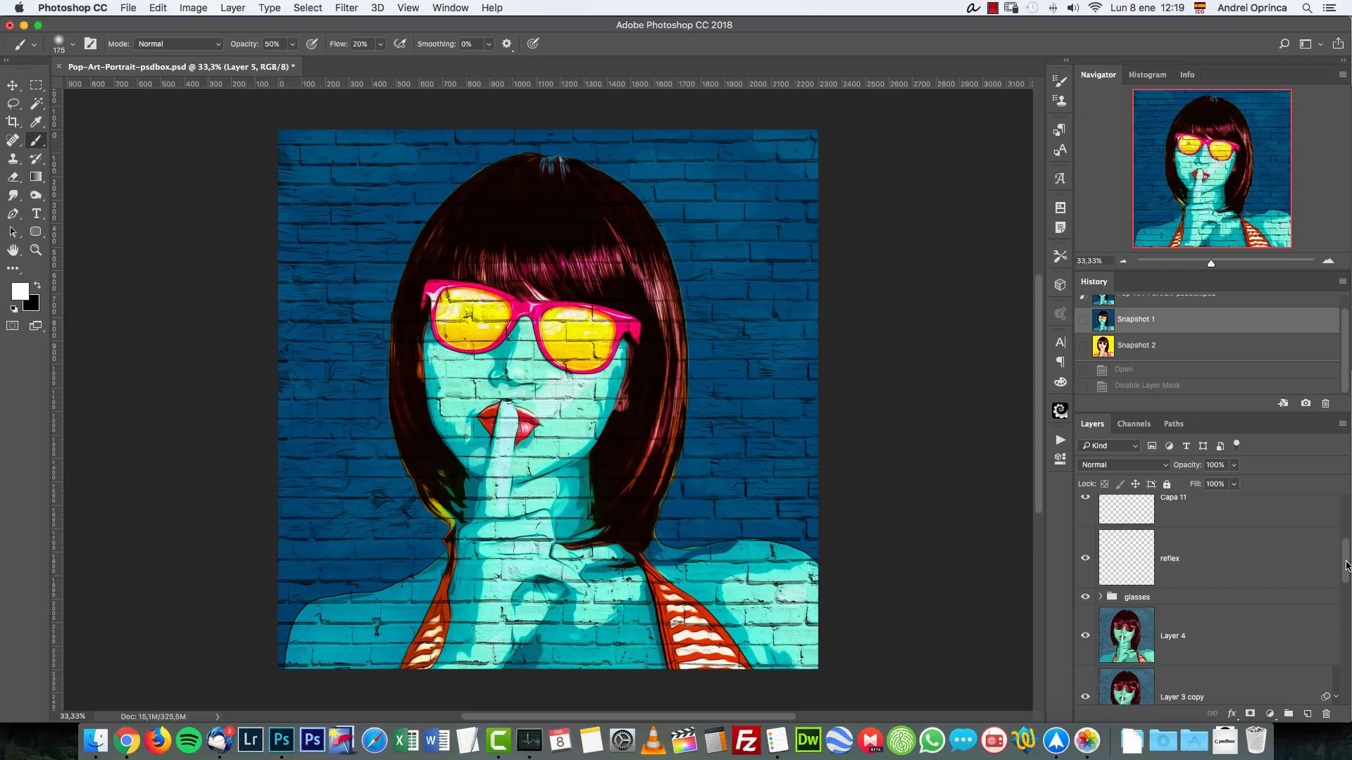
scroll("down", 3)
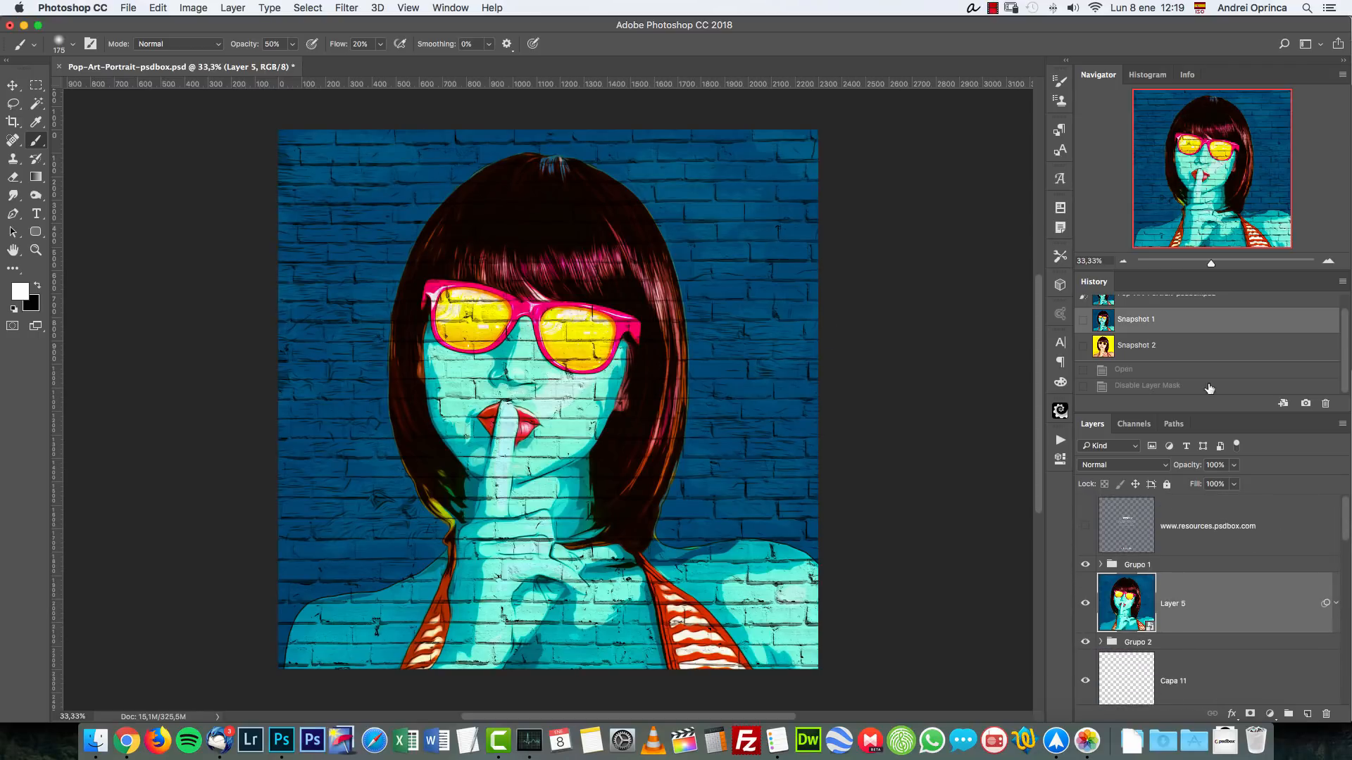
left_click(1135, 345)
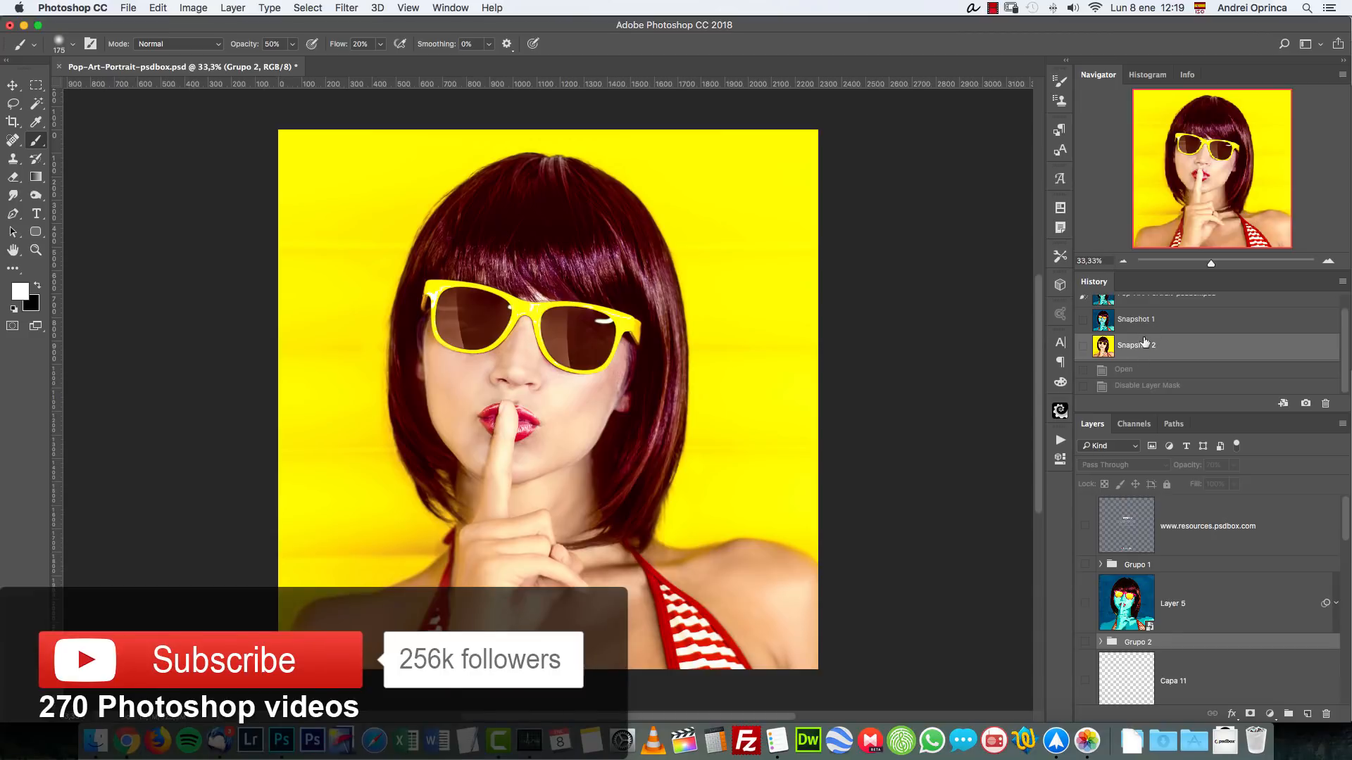
left_click(1136, 319)
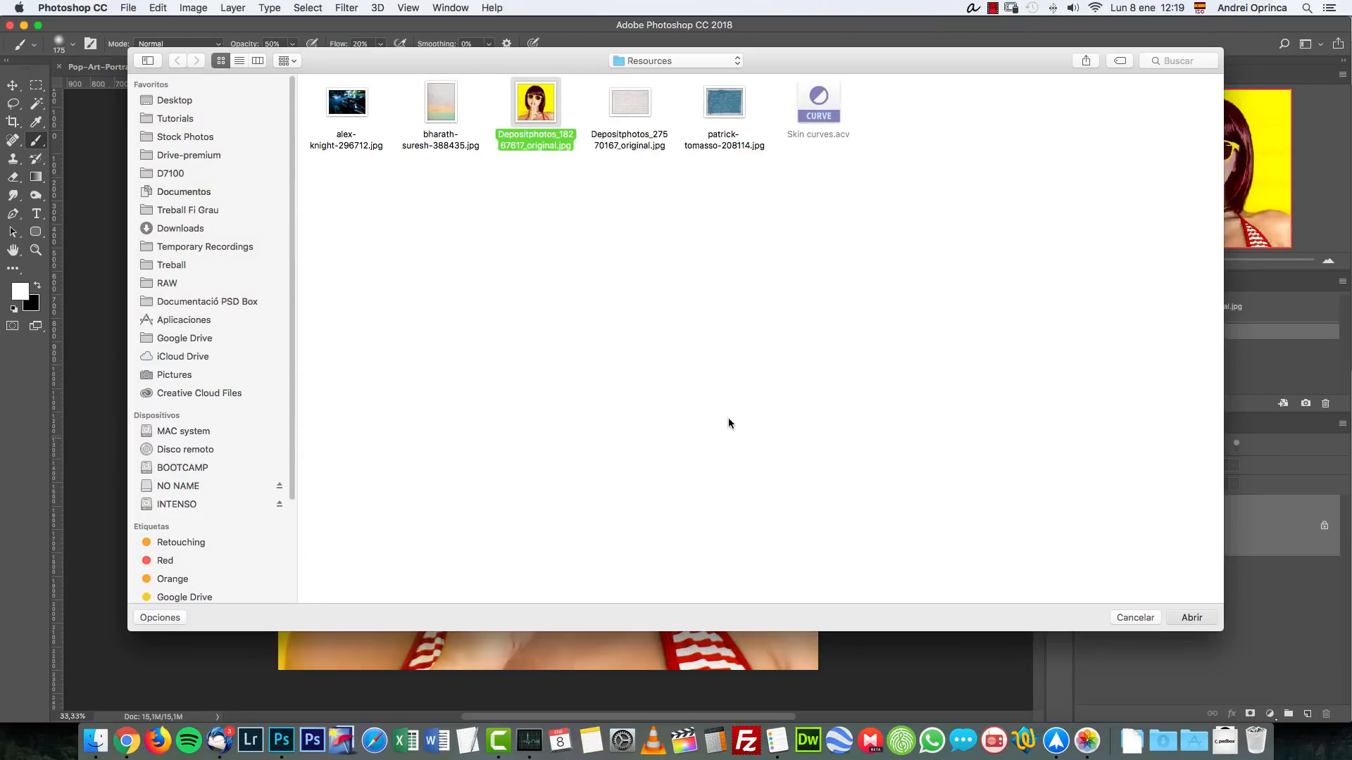
Step: Open Depositphotos_18267617_original.jpg from the Resources folder
left_click(1192, 617)
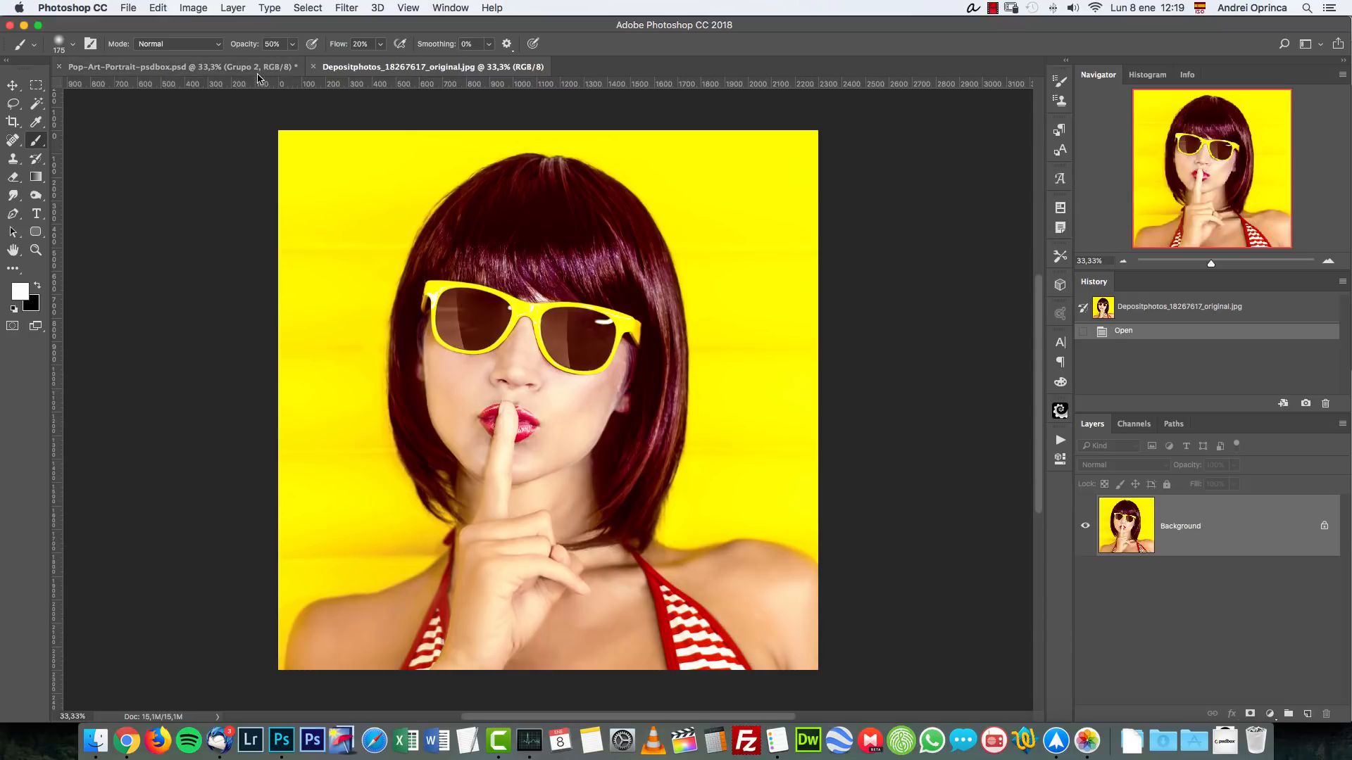
left_click(176, 66)
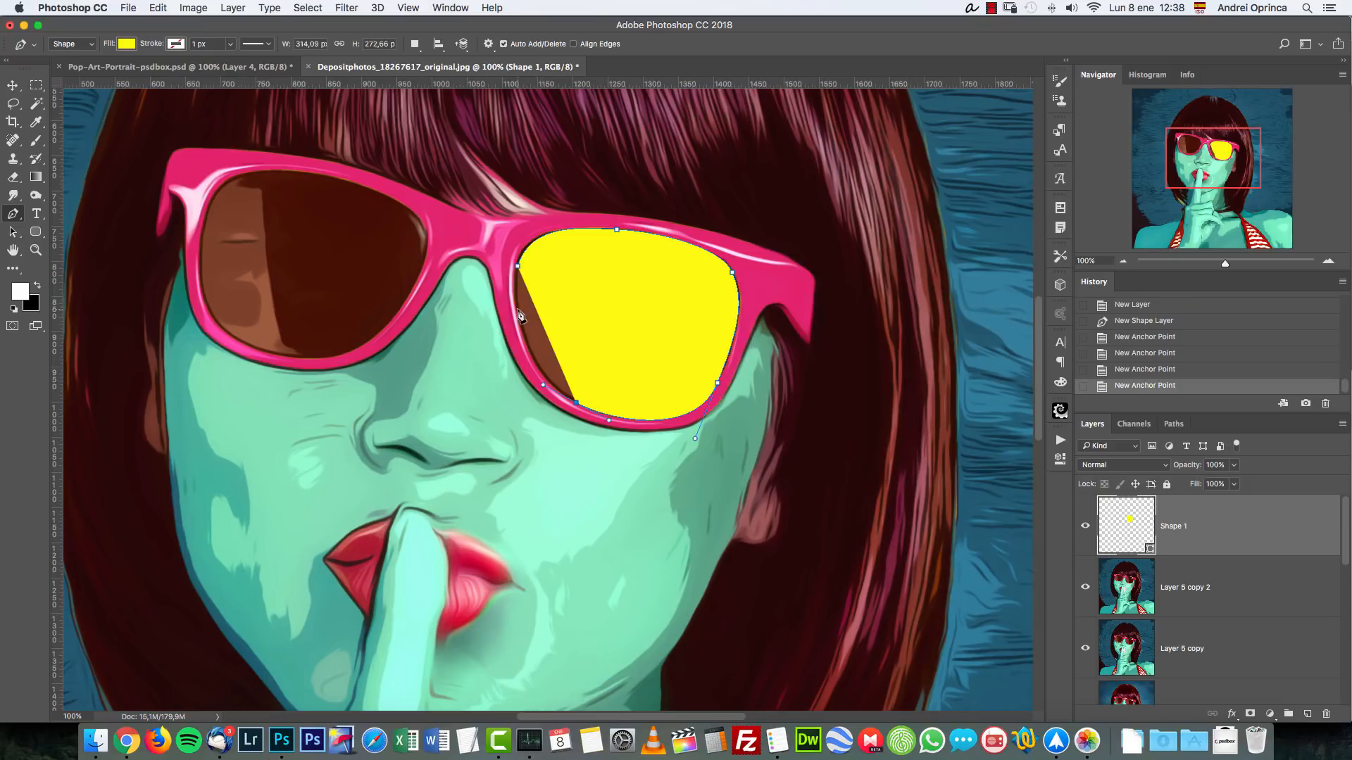
Step: Trace and reshape the yellow lens shape to hug the frame, undoing a stray shape layer
left_click(518, 265)
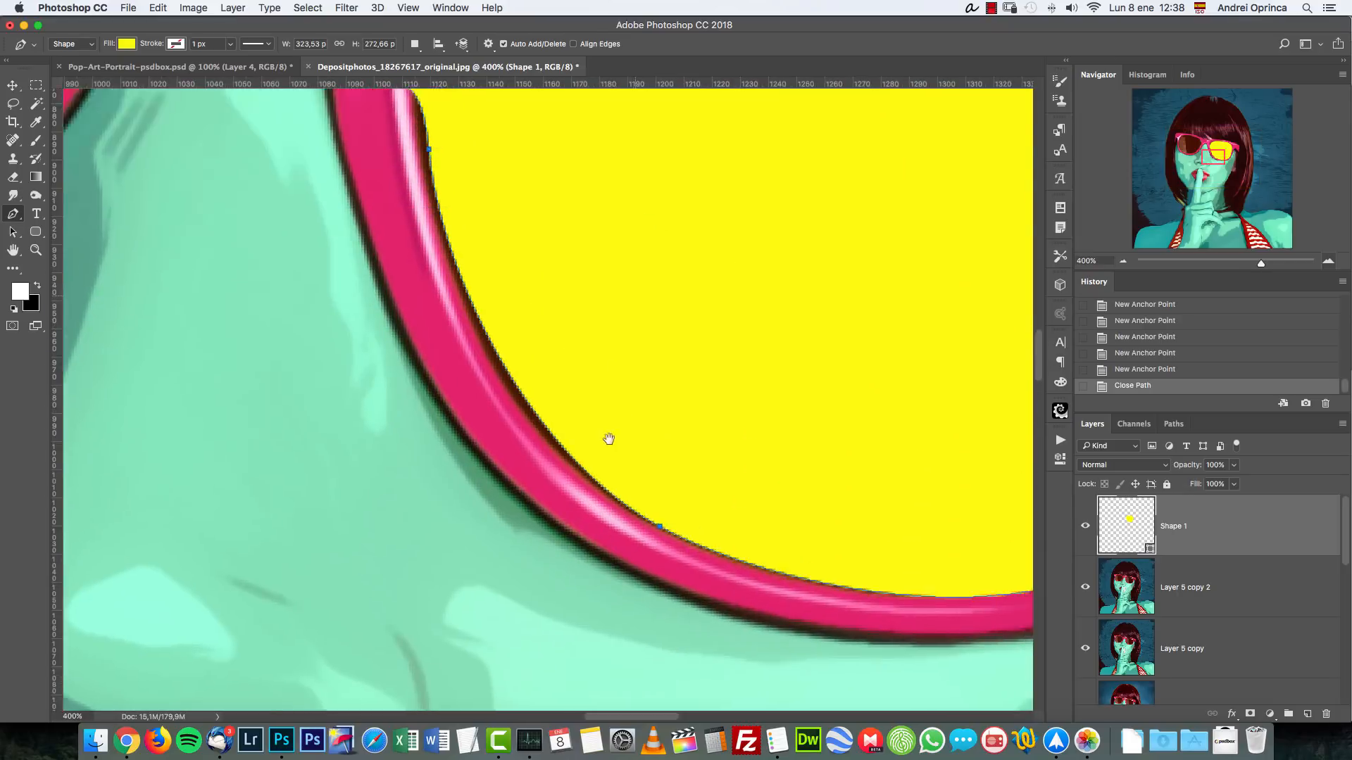
left_click_drag(428, 149, 385, 302)
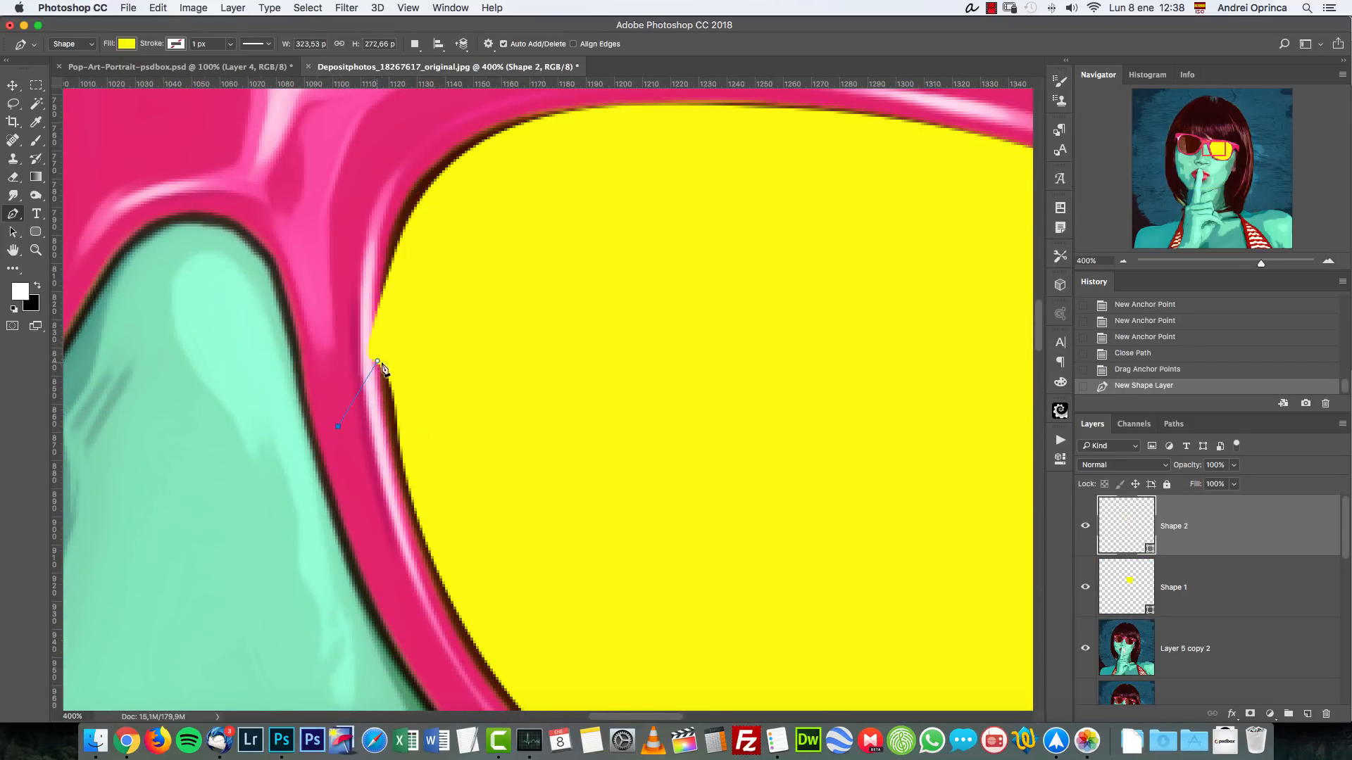
key("cmd+z")
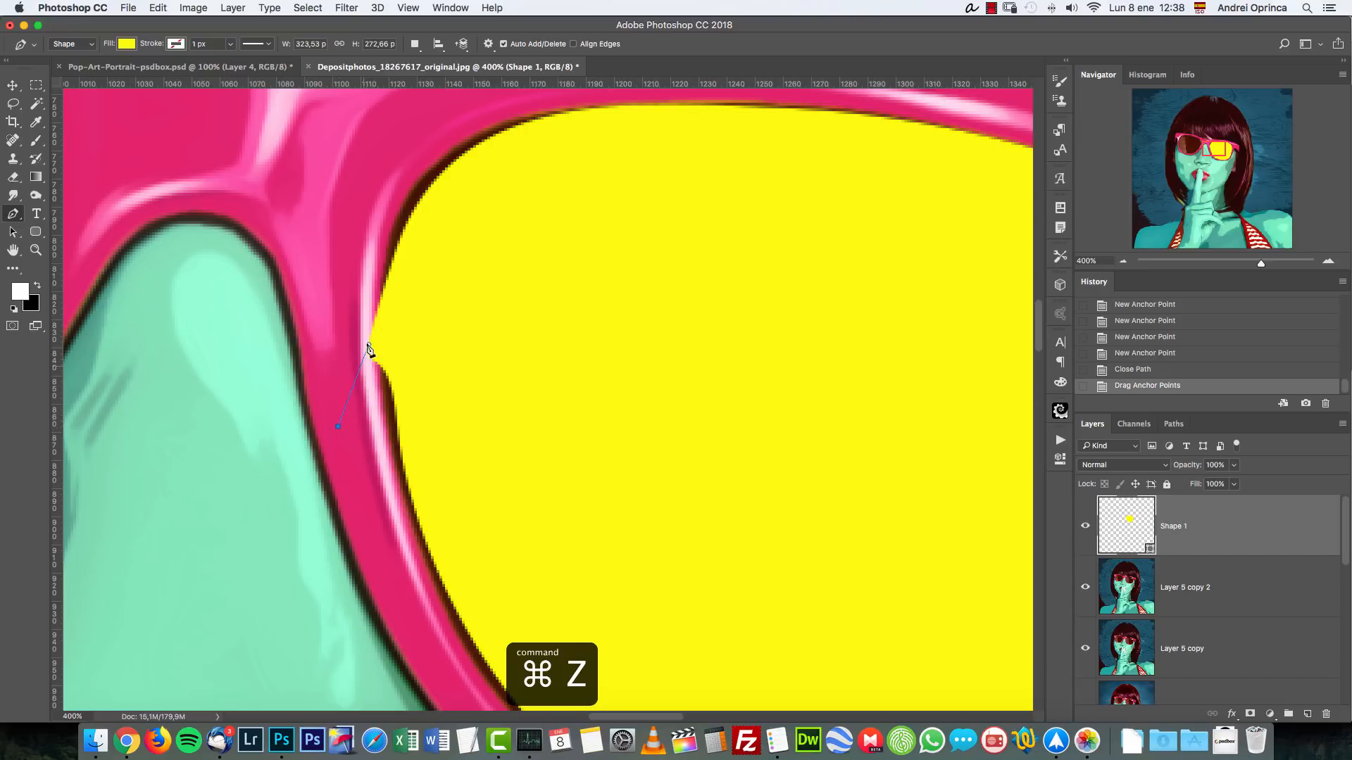
left_click_drag(371, 350, 376, 357)
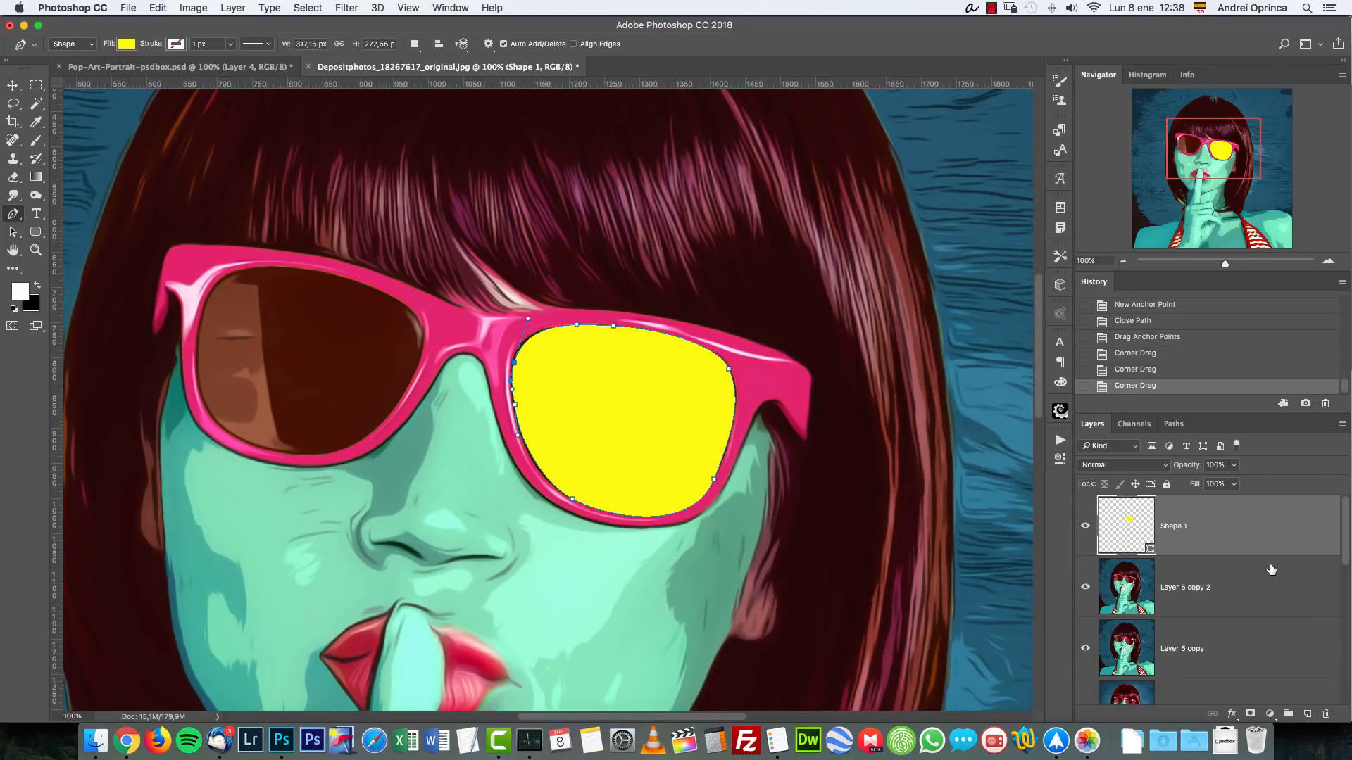
double_click(1174, 526)
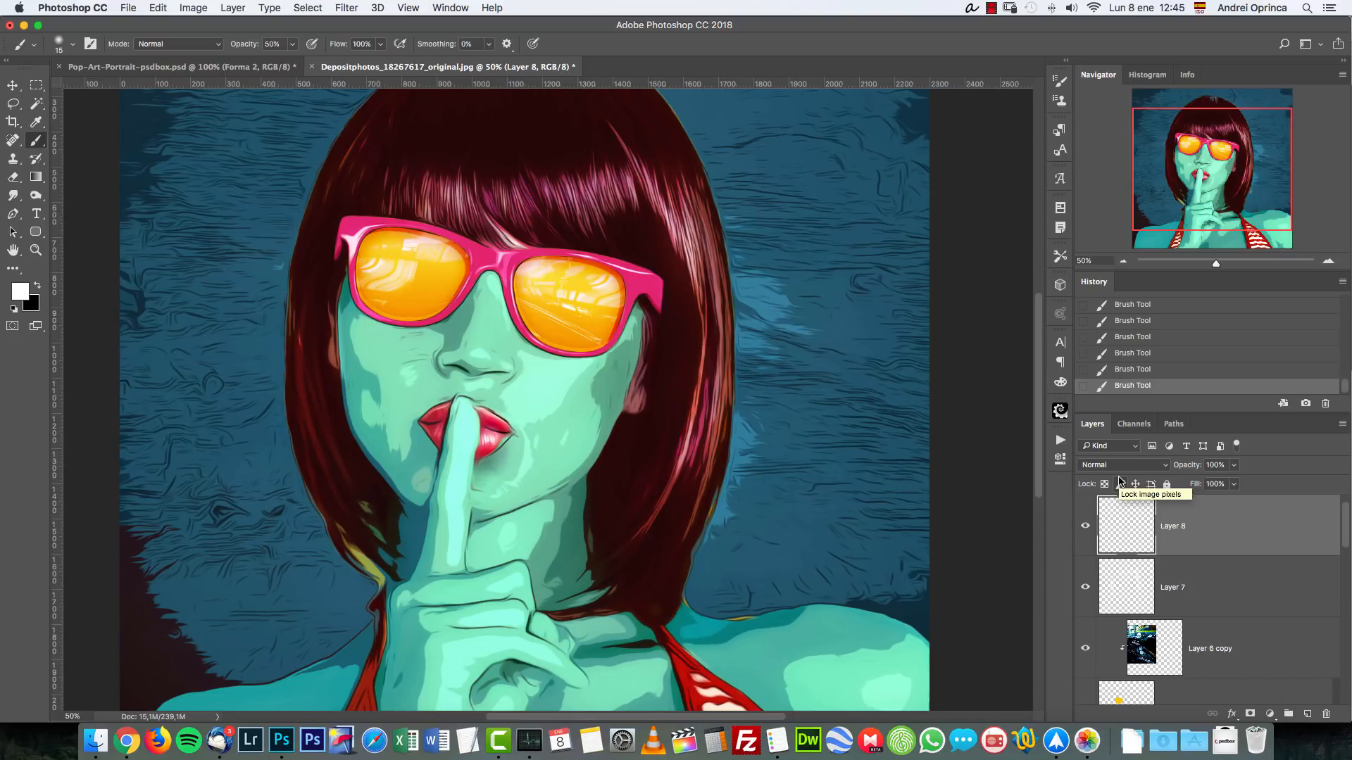
mouse_move(1205, 527)
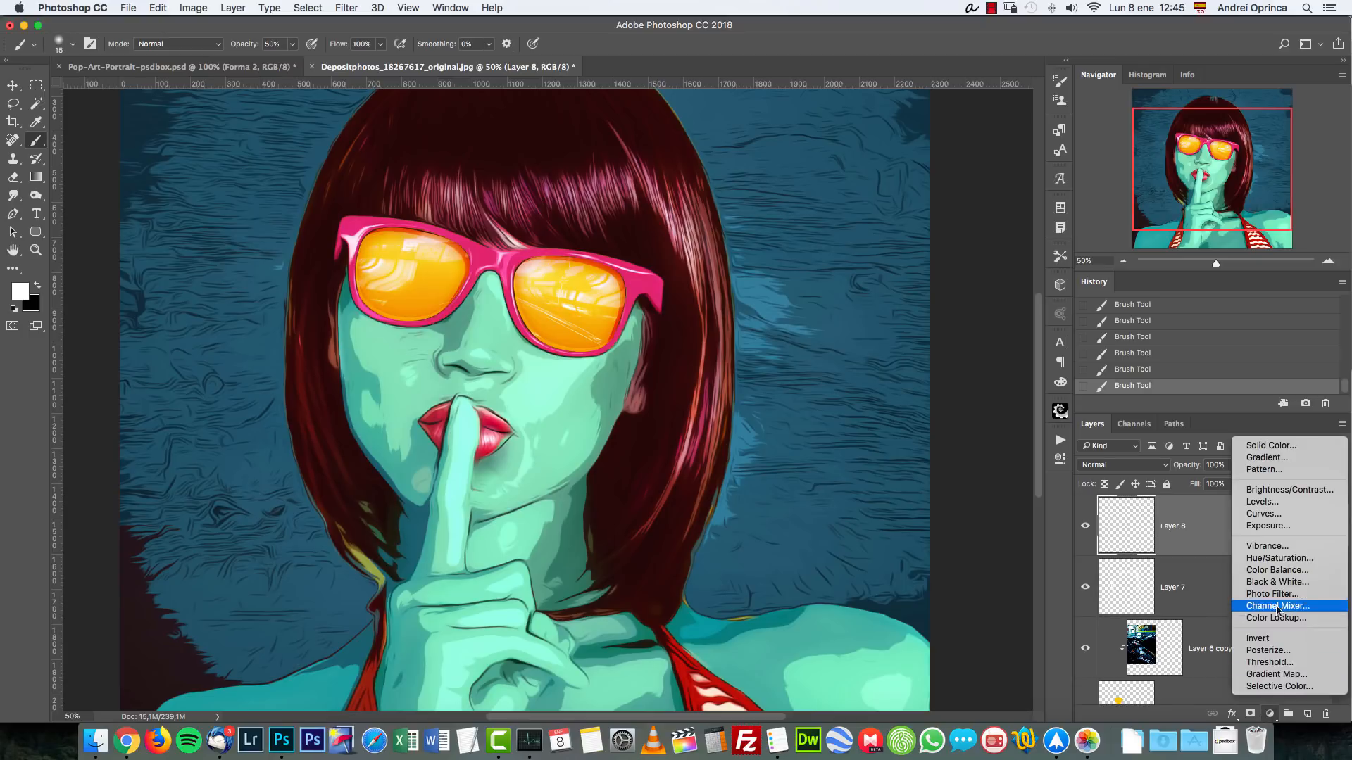
Step: Add a Cobalt-Carmine Color Lookup layer in Soft Light blend mode at 40% opacity
left_click(1274, 618)
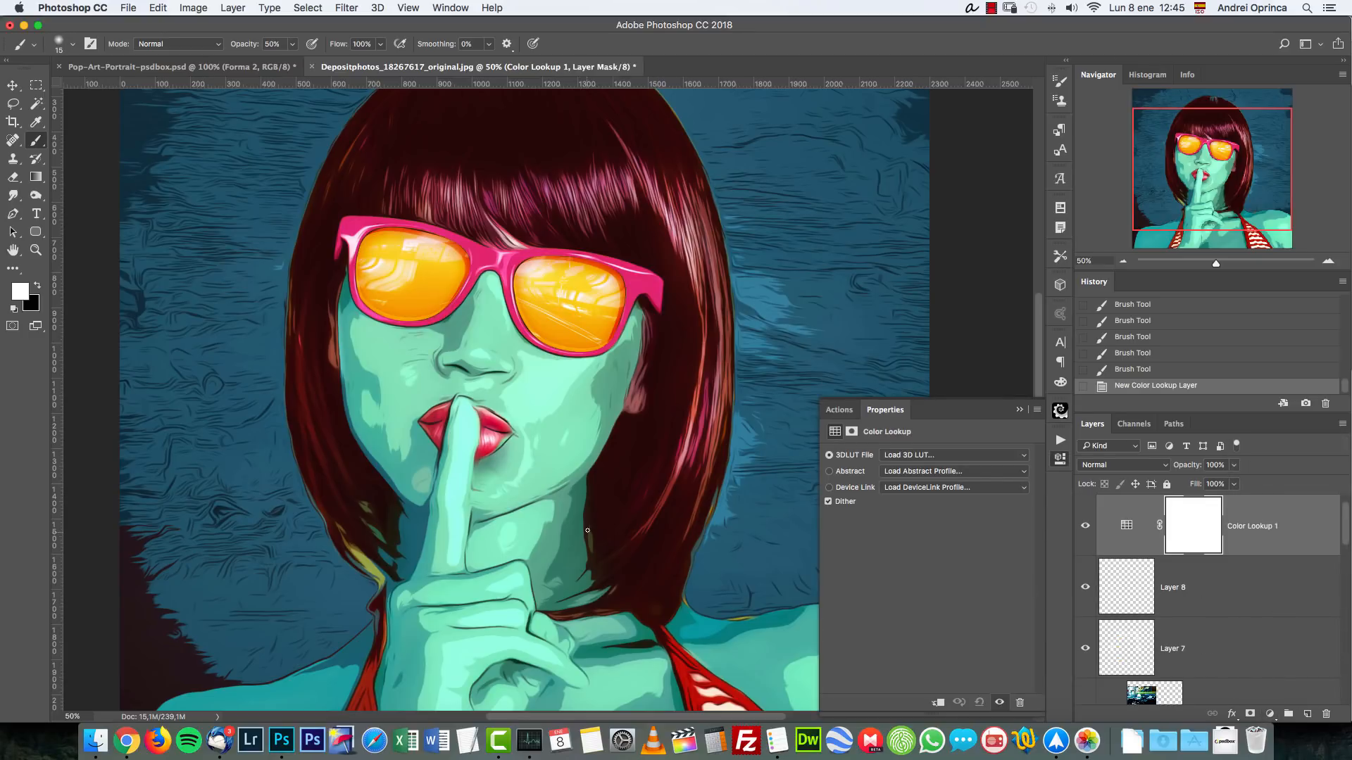
mouse_move(923, 487)
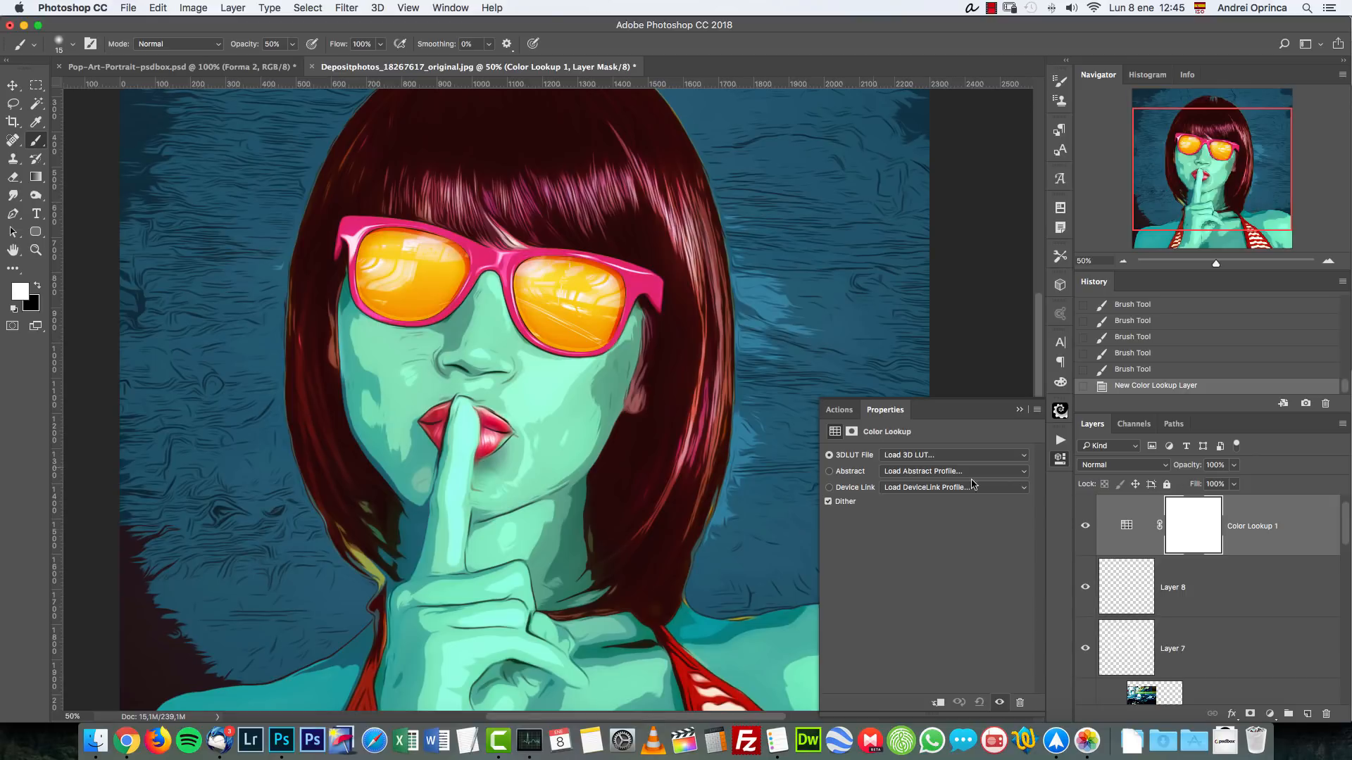
mouse_move(961, 499)
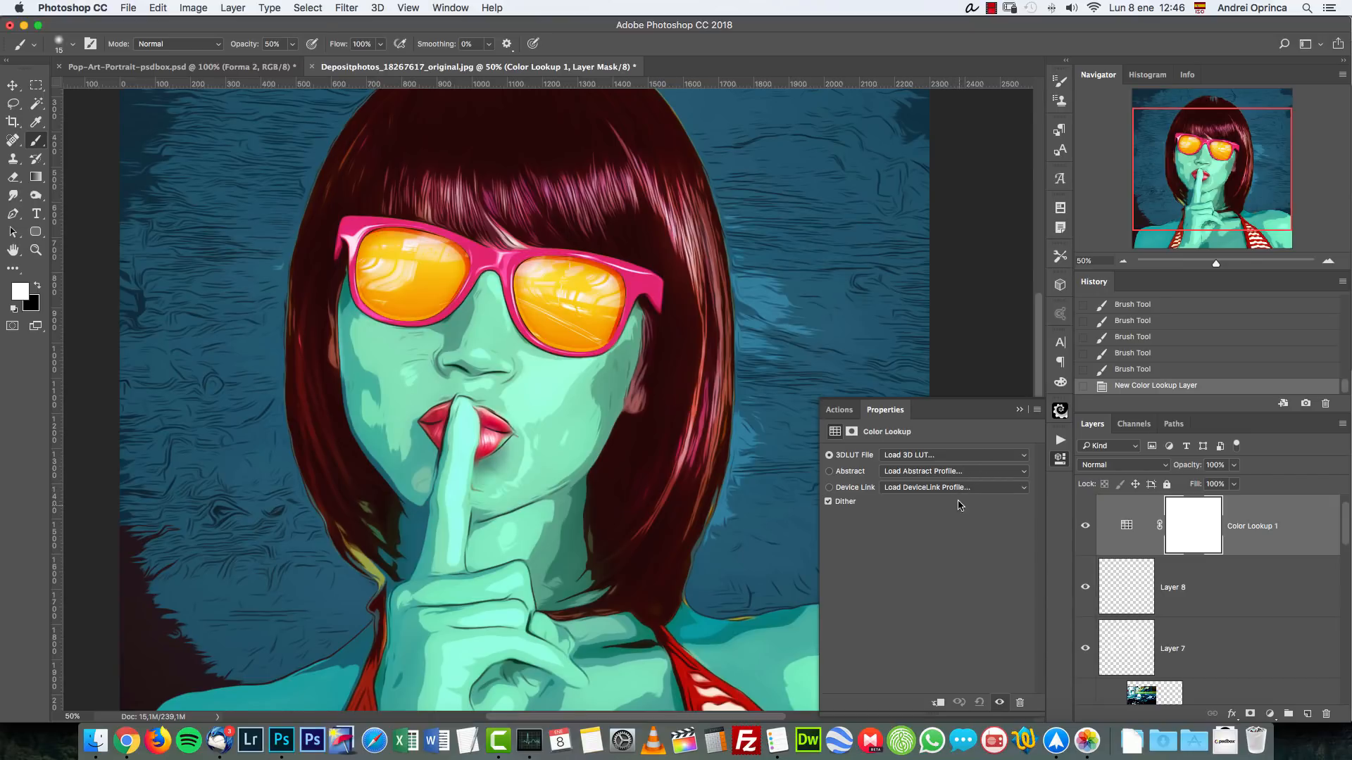
left_click(953, 454)
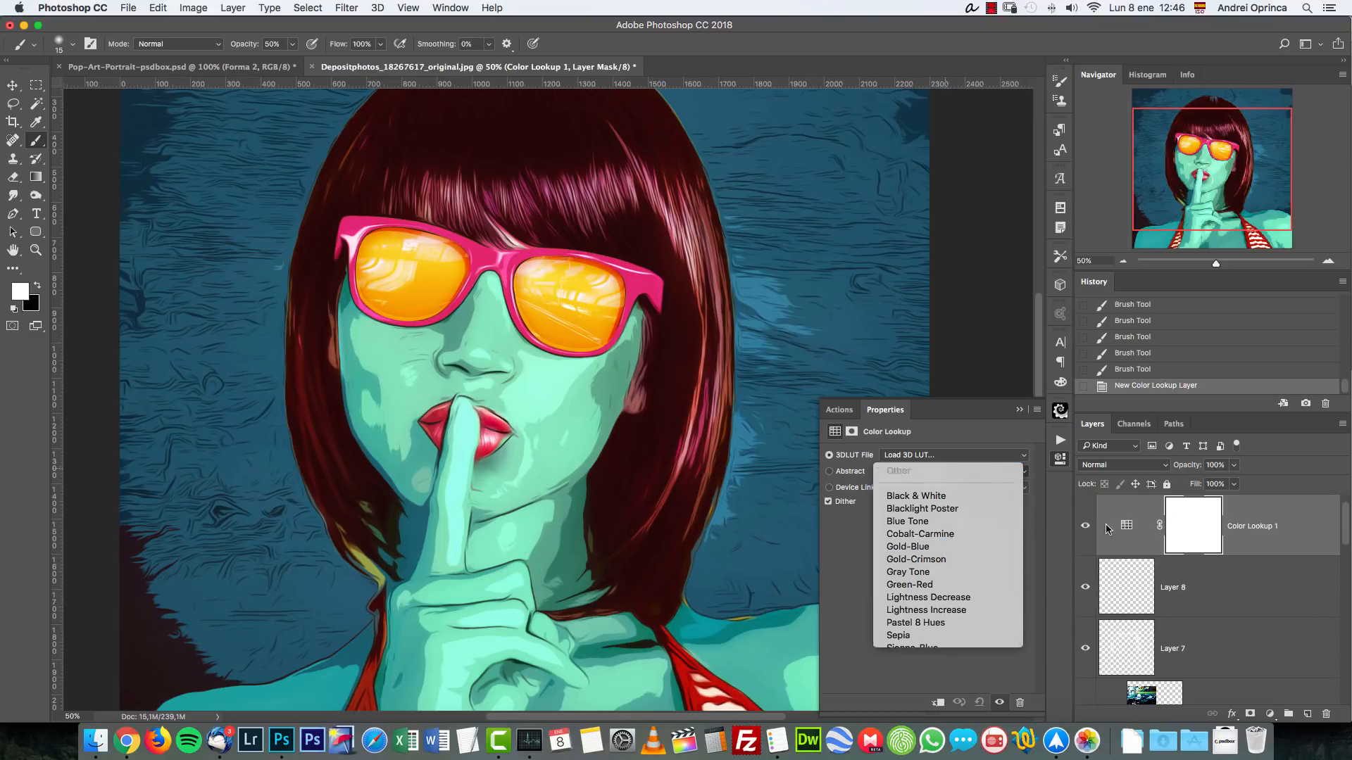
left_click(920, 534)
type("4")
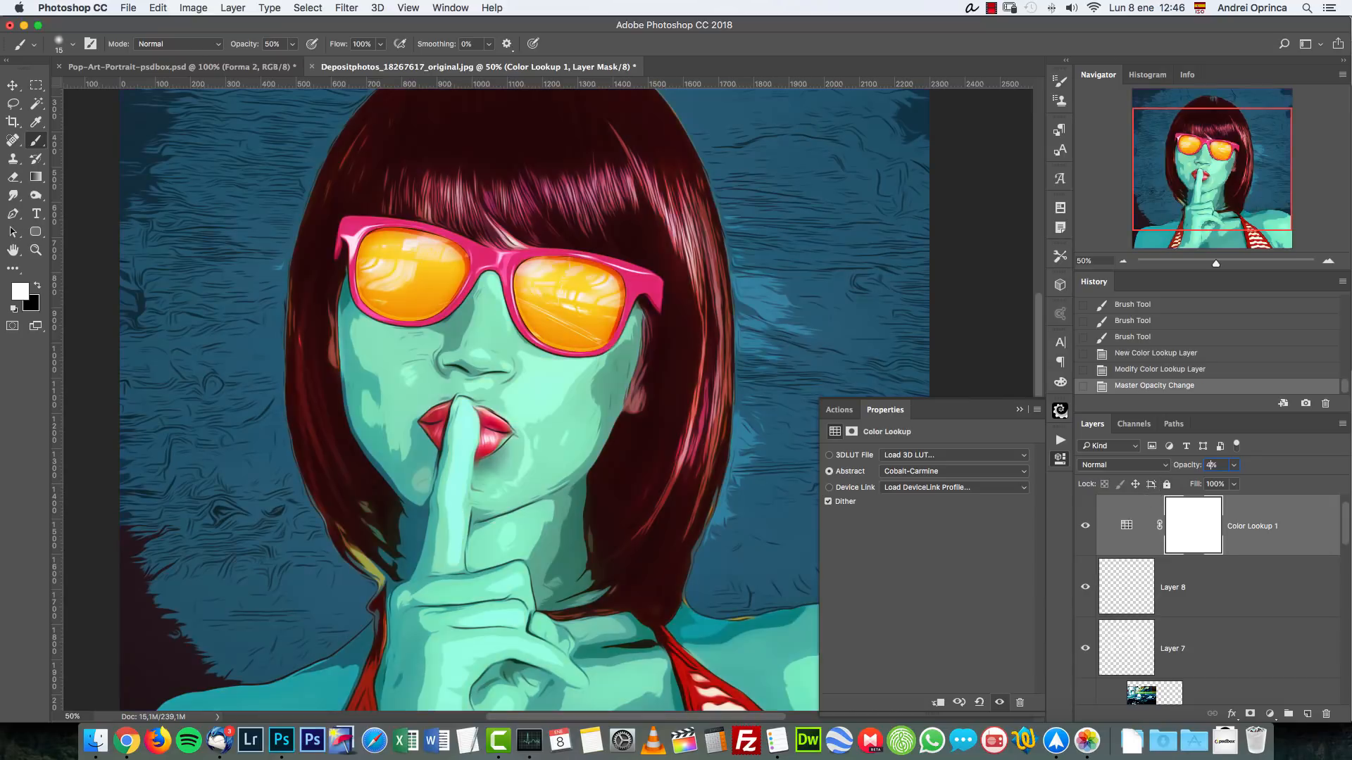
left_click(1121, 465)
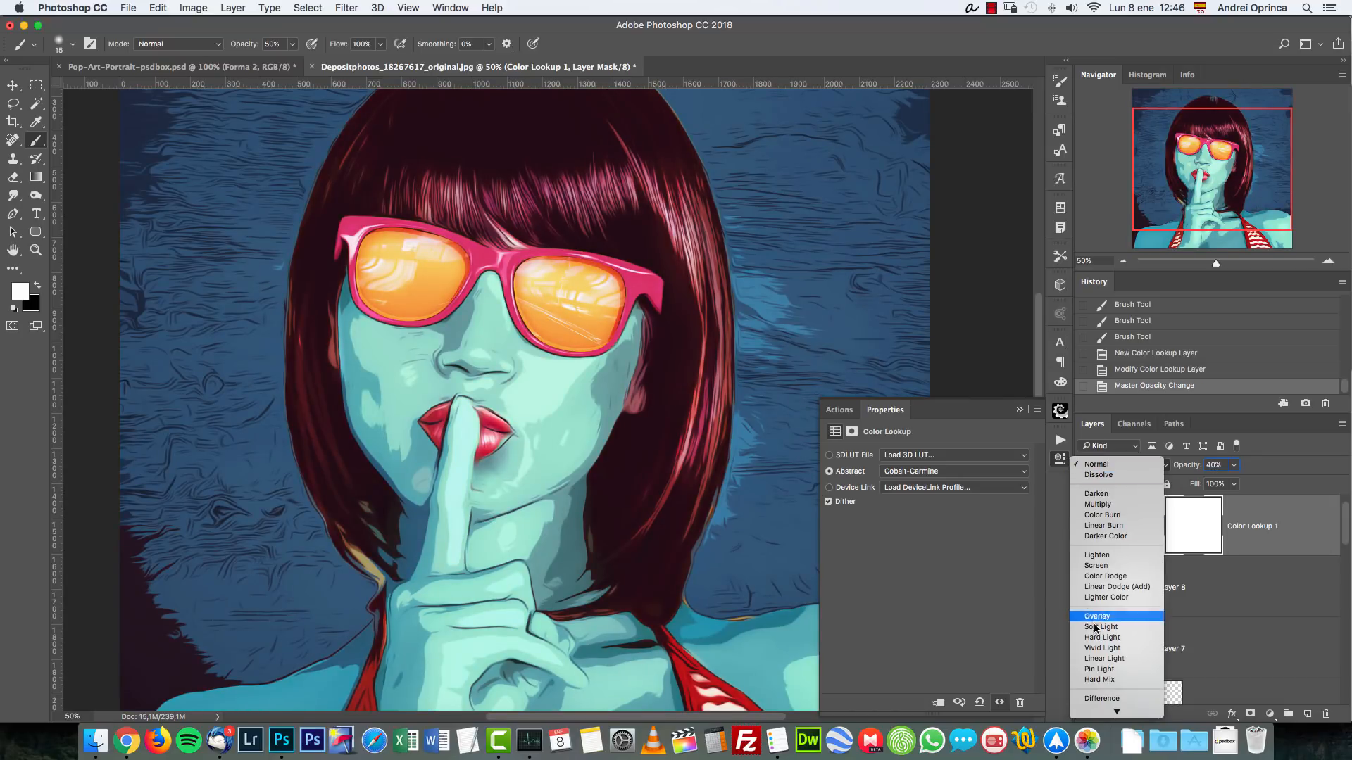
left_click(1101, 627)
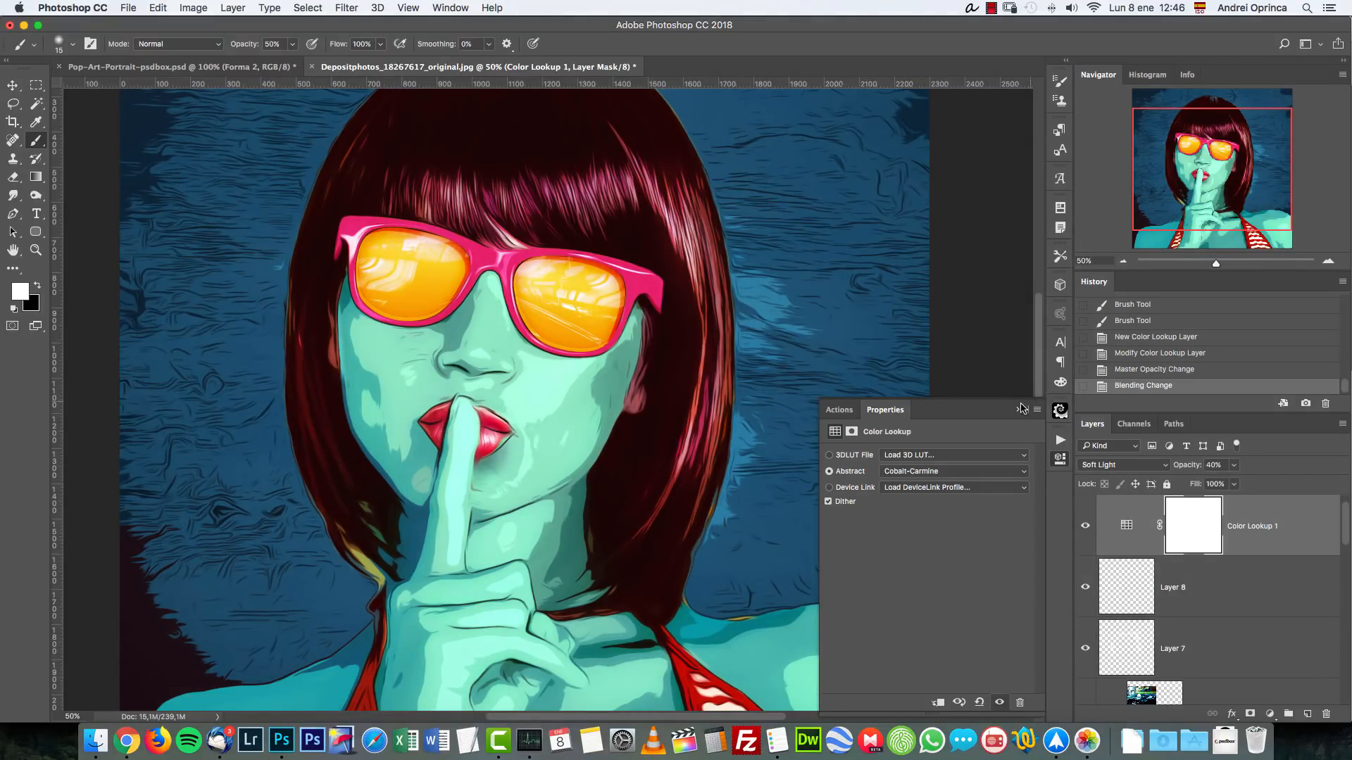
left_click(1022, 409)
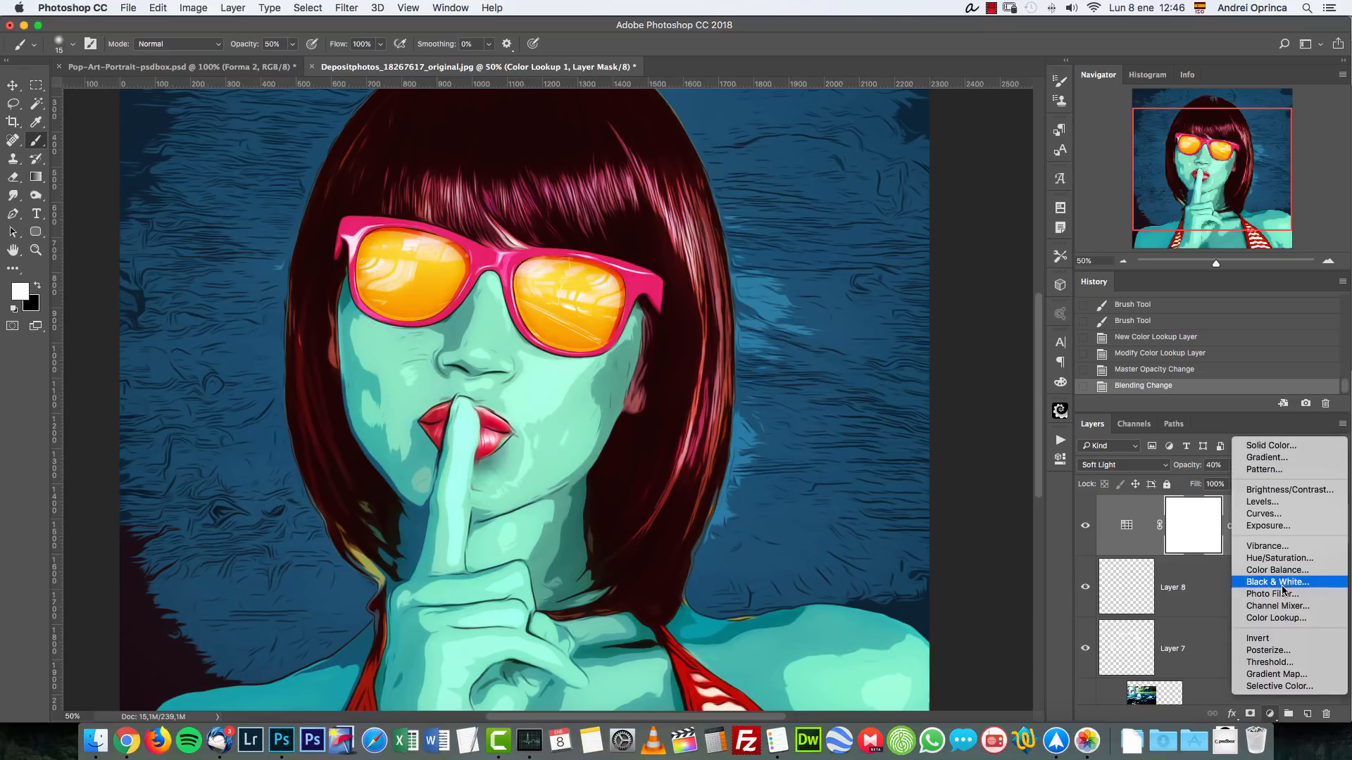
Step: Add a Color Lookup layer using Crisp_Warm.look at 30% opacity
left_click(1276, 618)
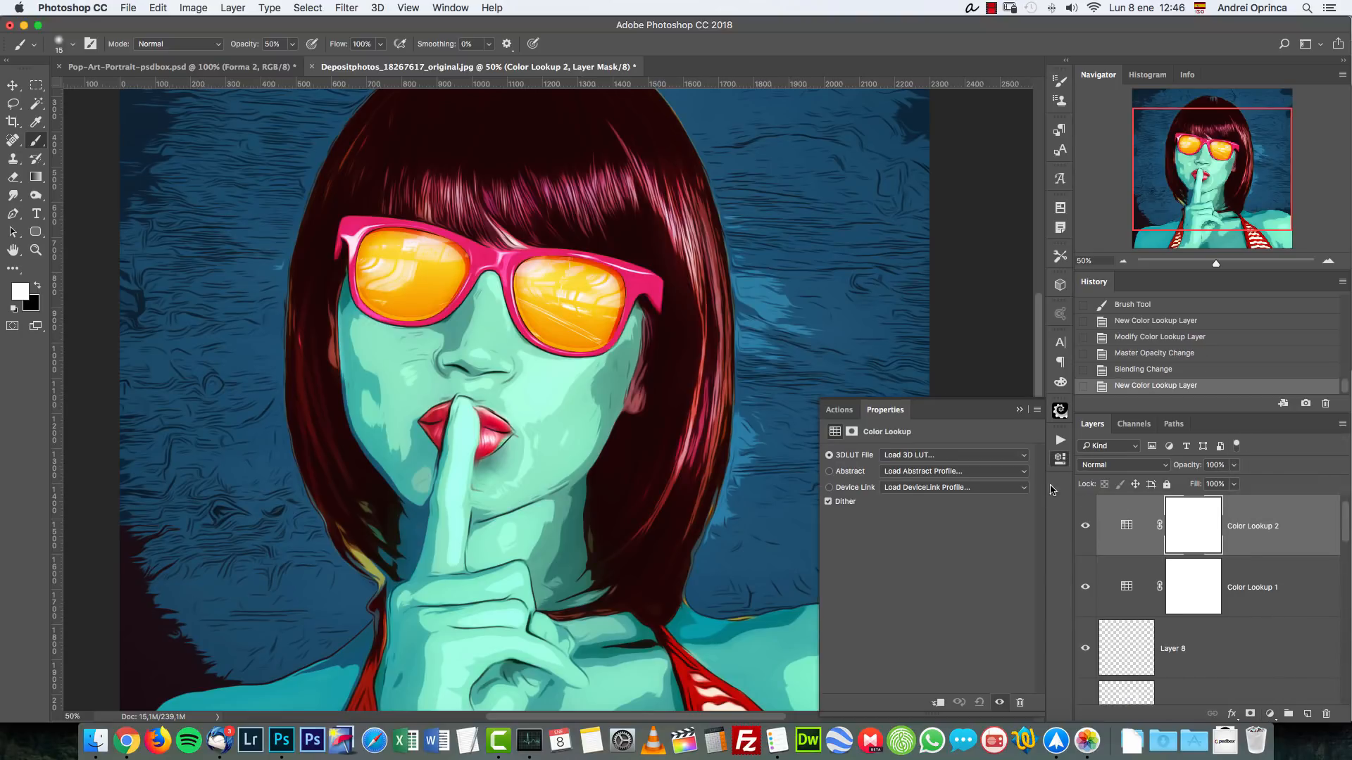
left_click(952, 454)
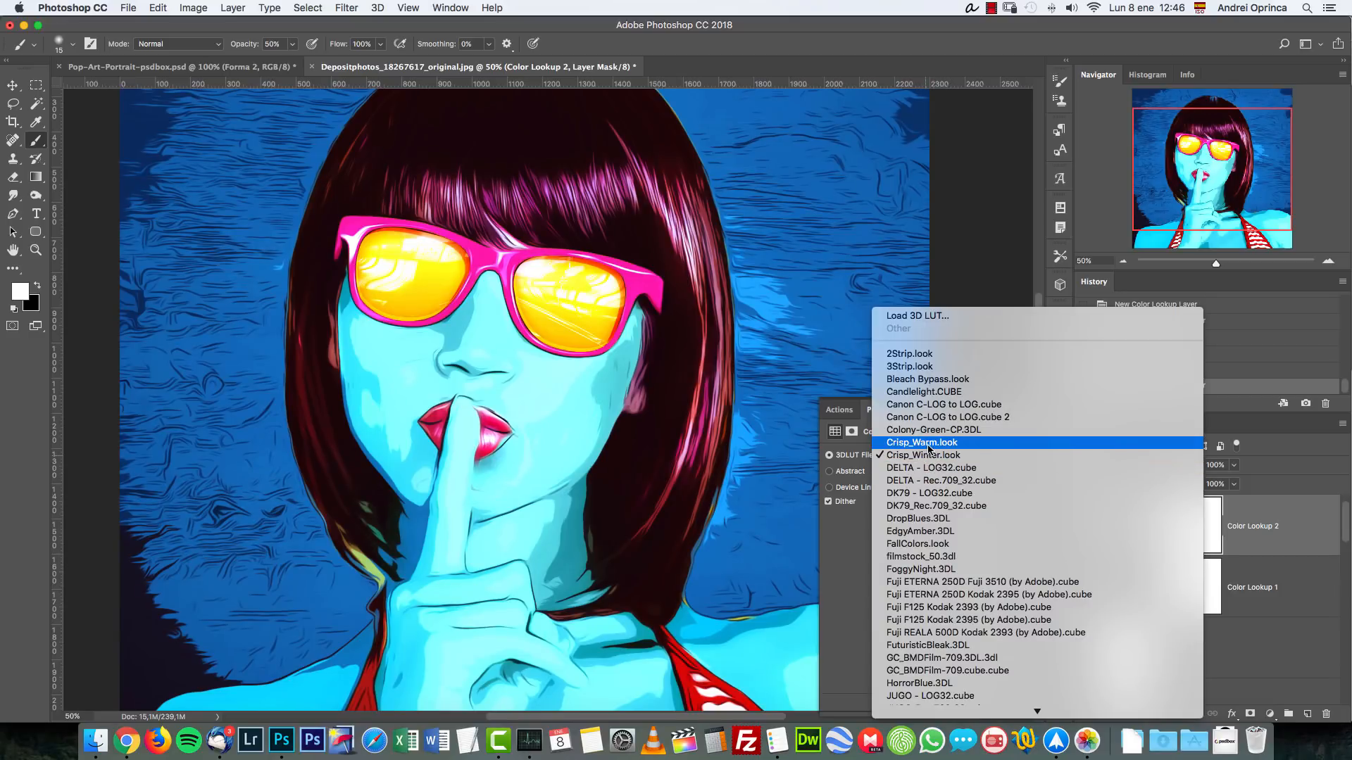
left_click(922, 443)
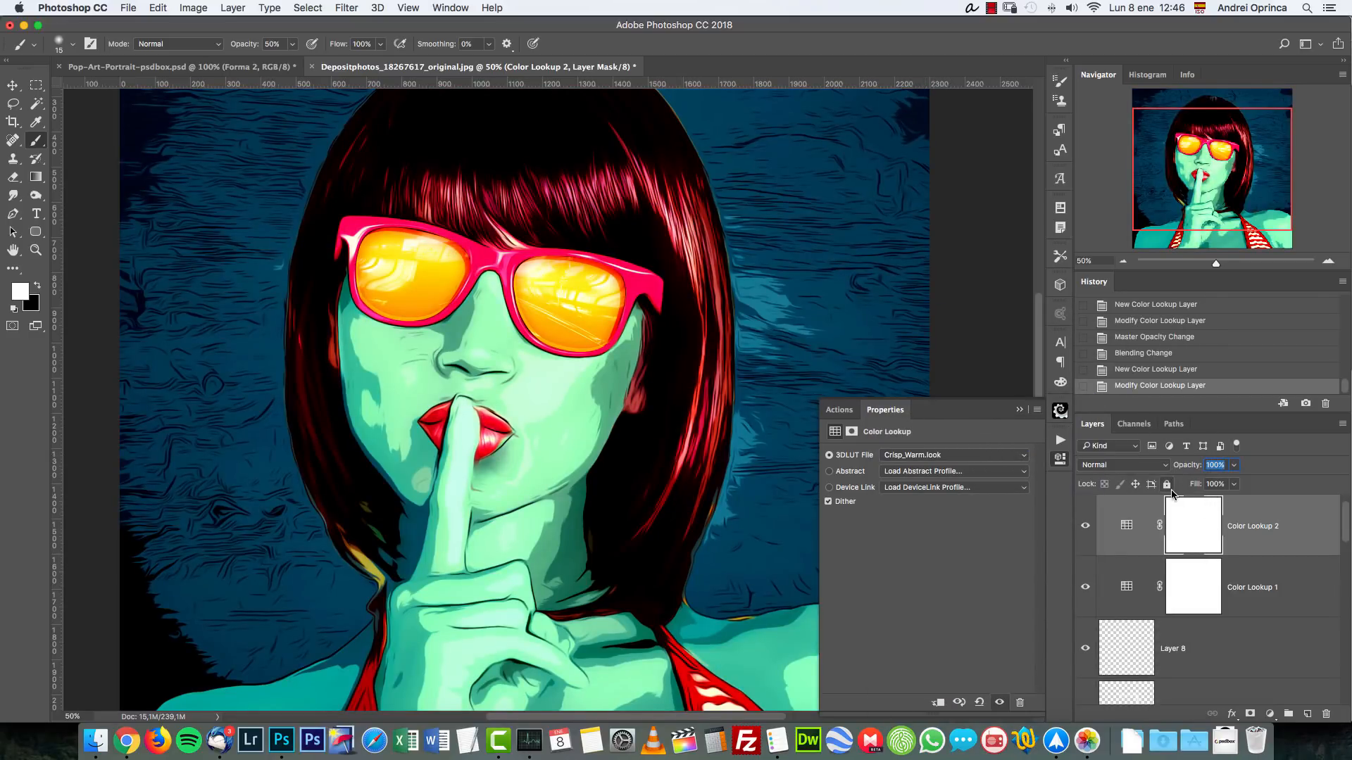
type("30")
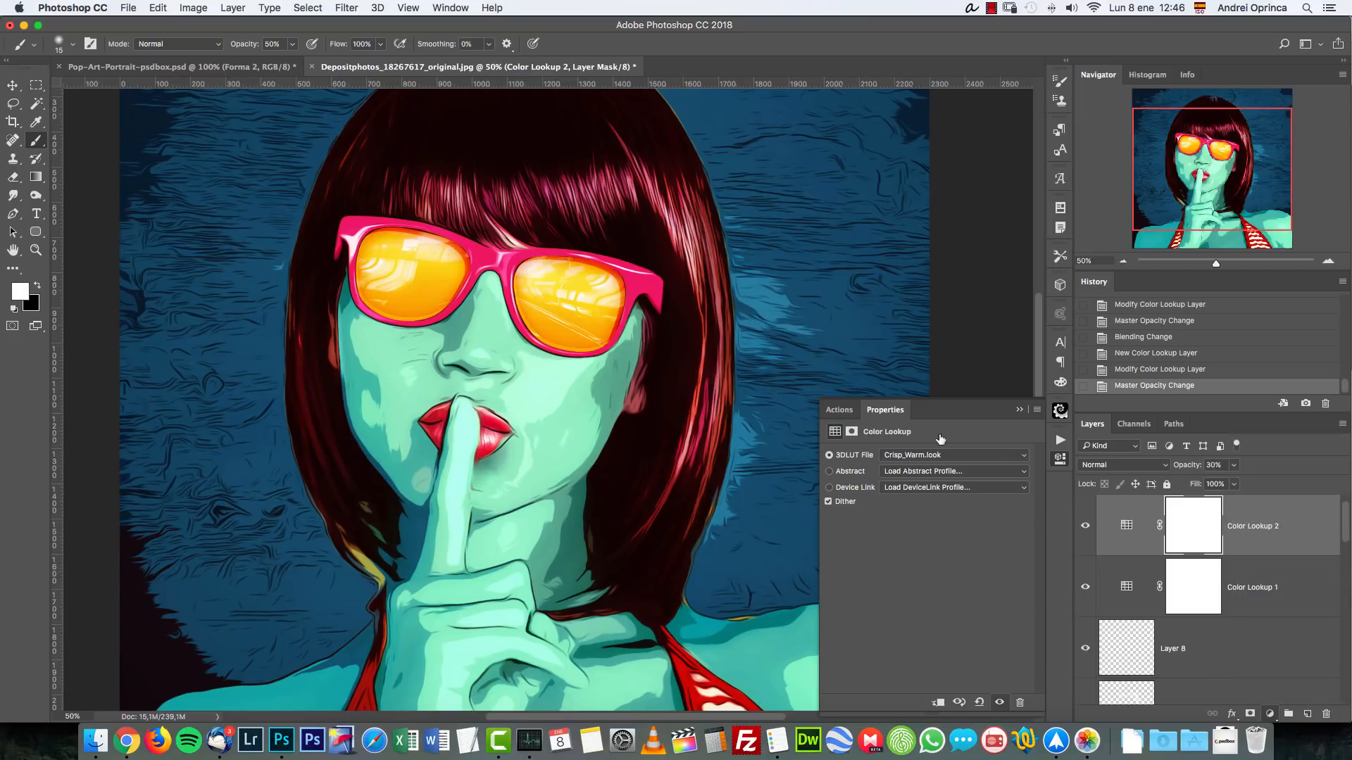
Step: Add a Crisp_Winter lookup at 15% opacity and group the three lookup layers
left_click(951, 454)
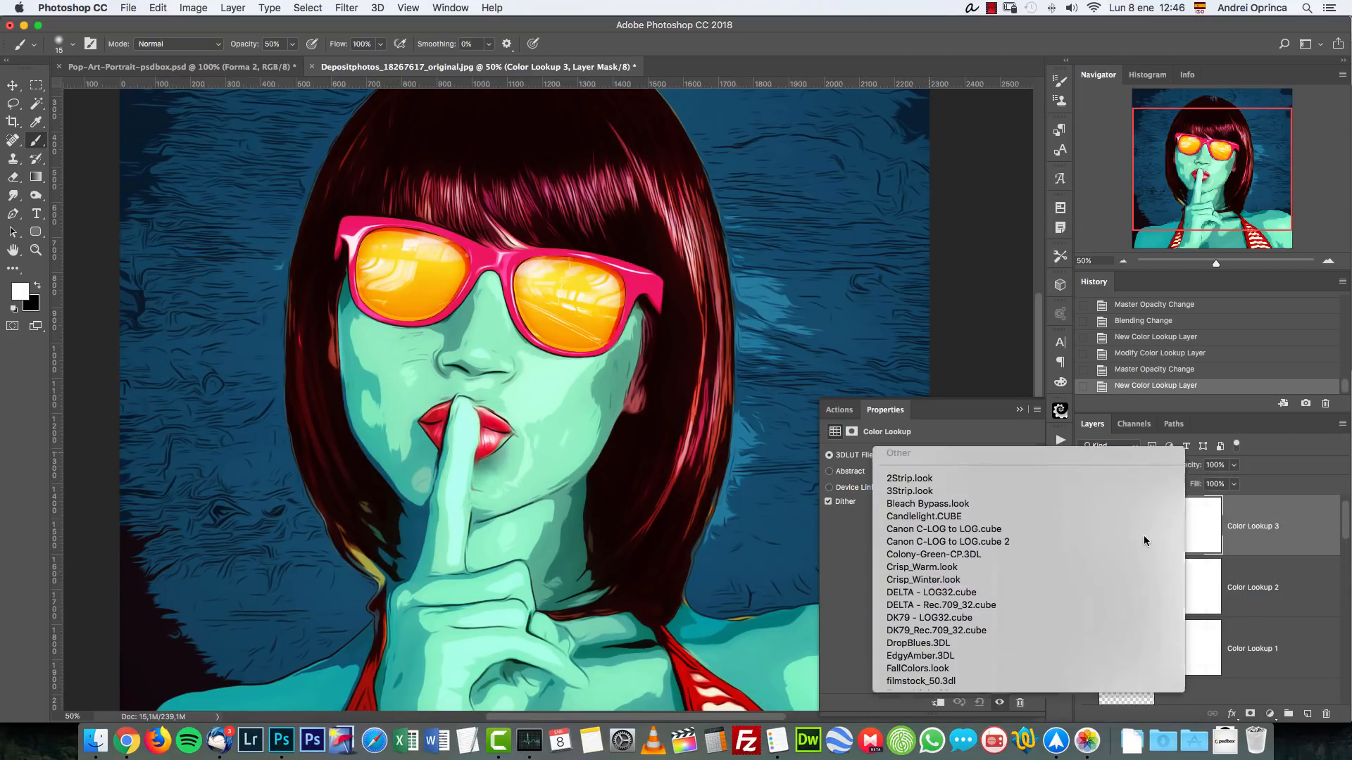
left_click(922, 580)
type("25")
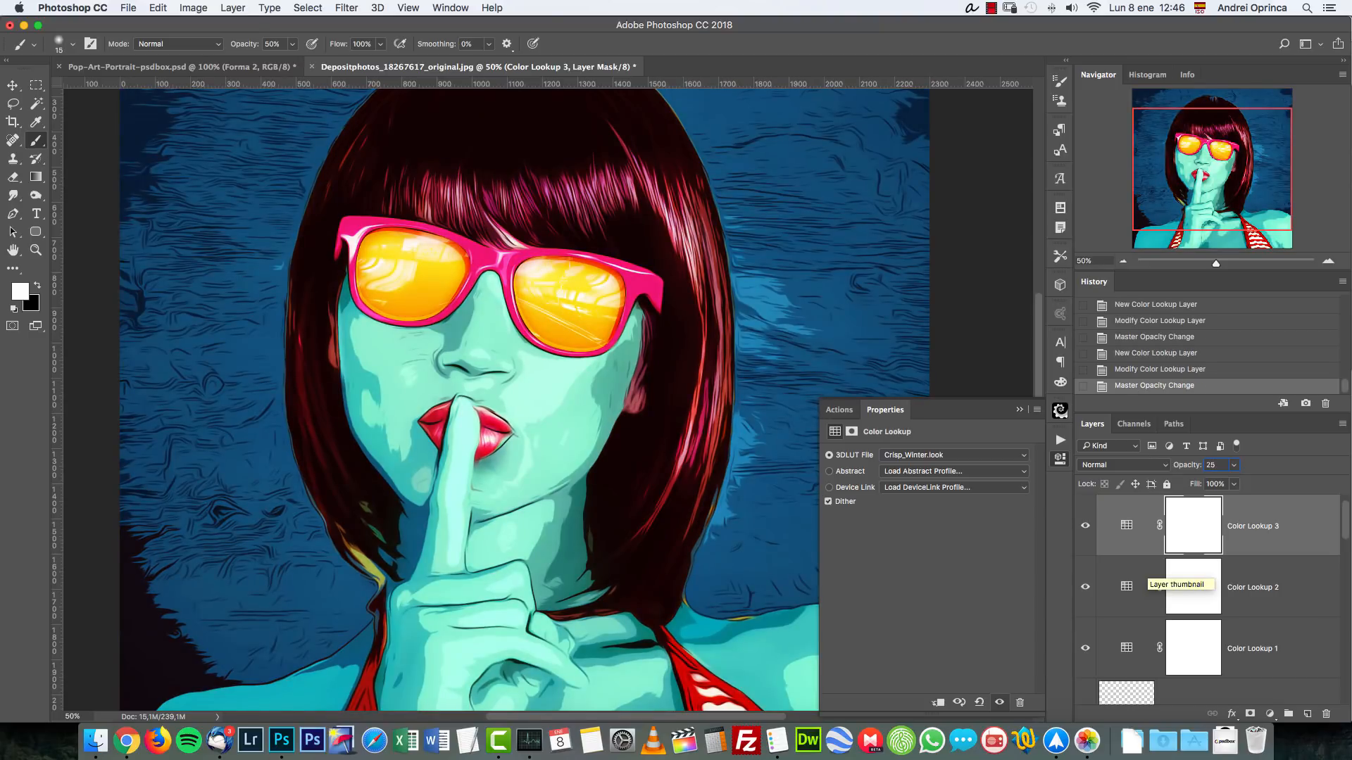
type("15%")
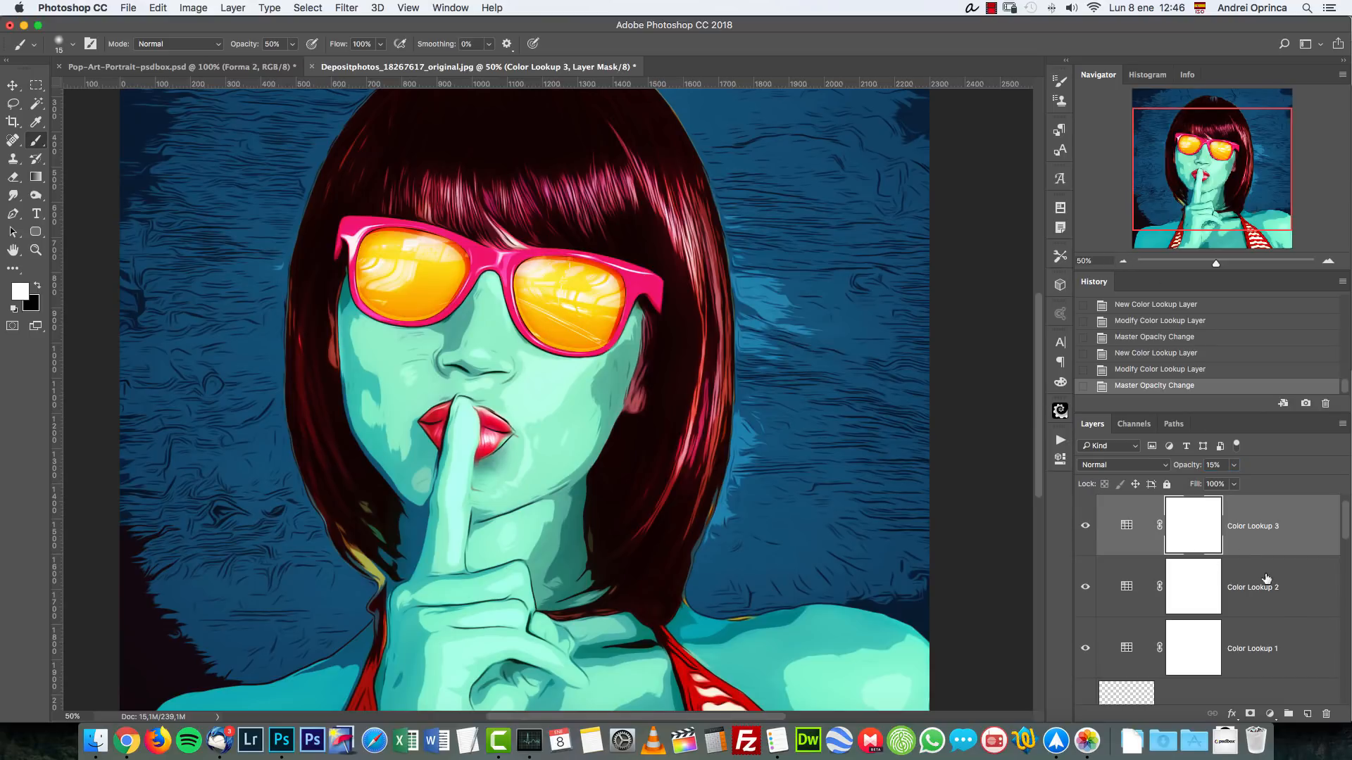
key("cmd+g")
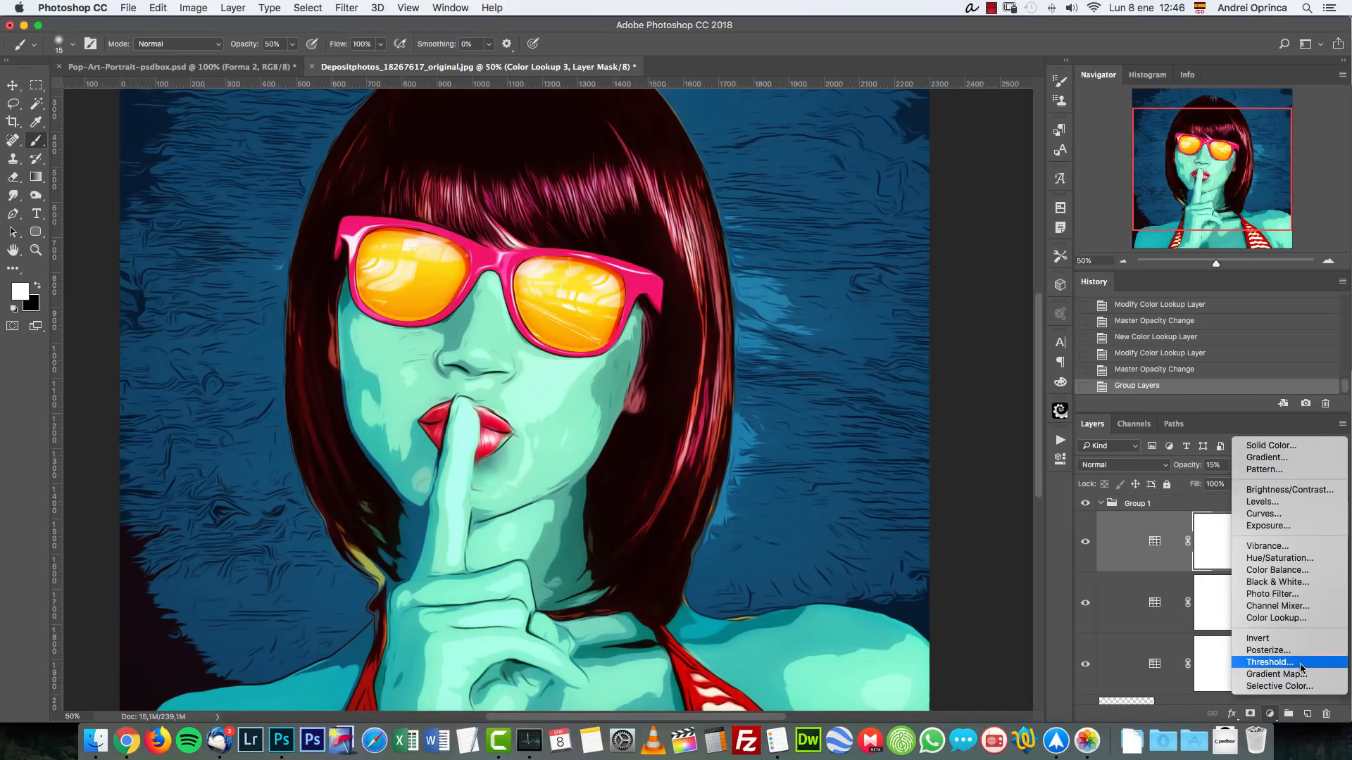
Step: Add a Selective Color layer with Cyans set to Cyan +17, Magenta +14, Yellow -22, Black +14
left_click(1280, 685)
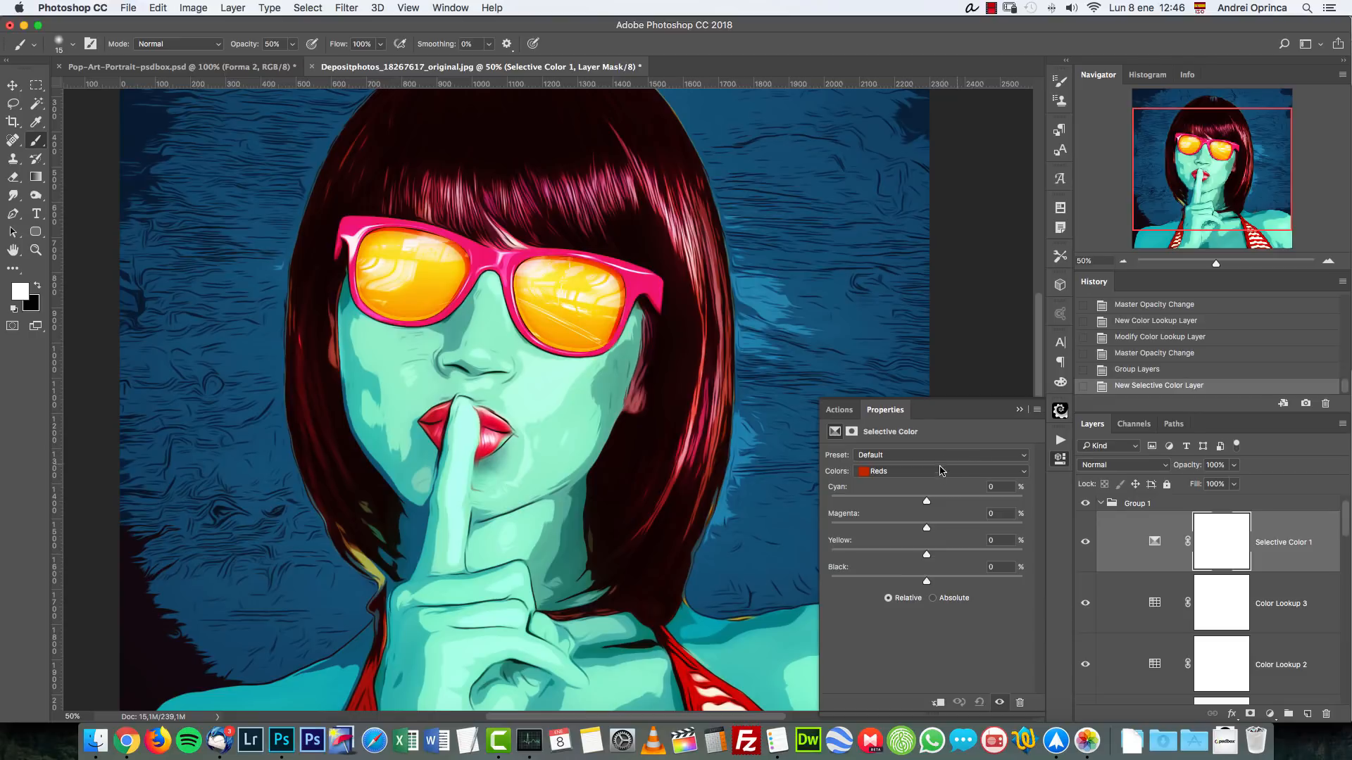
left_click(940, 471)
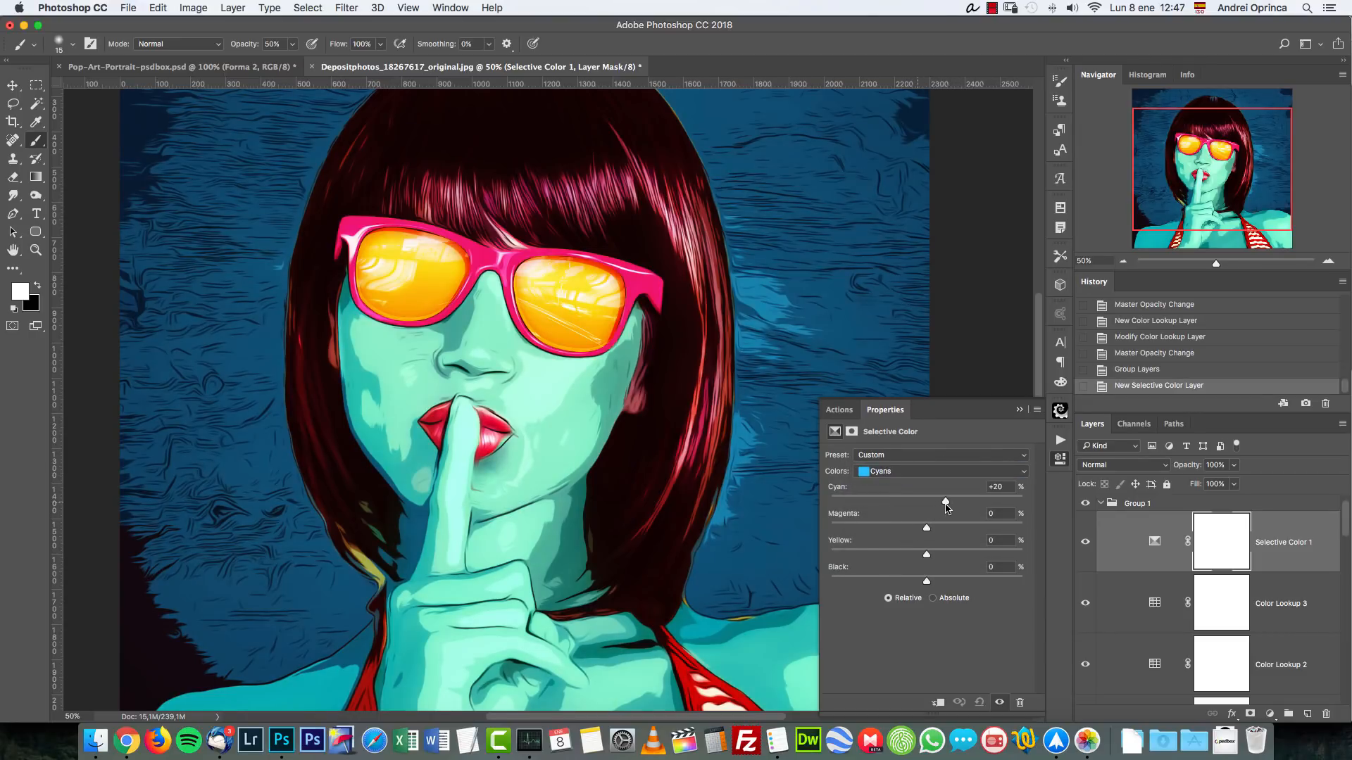
left_click_drag(944, 500, 925, 500)
type("-22")
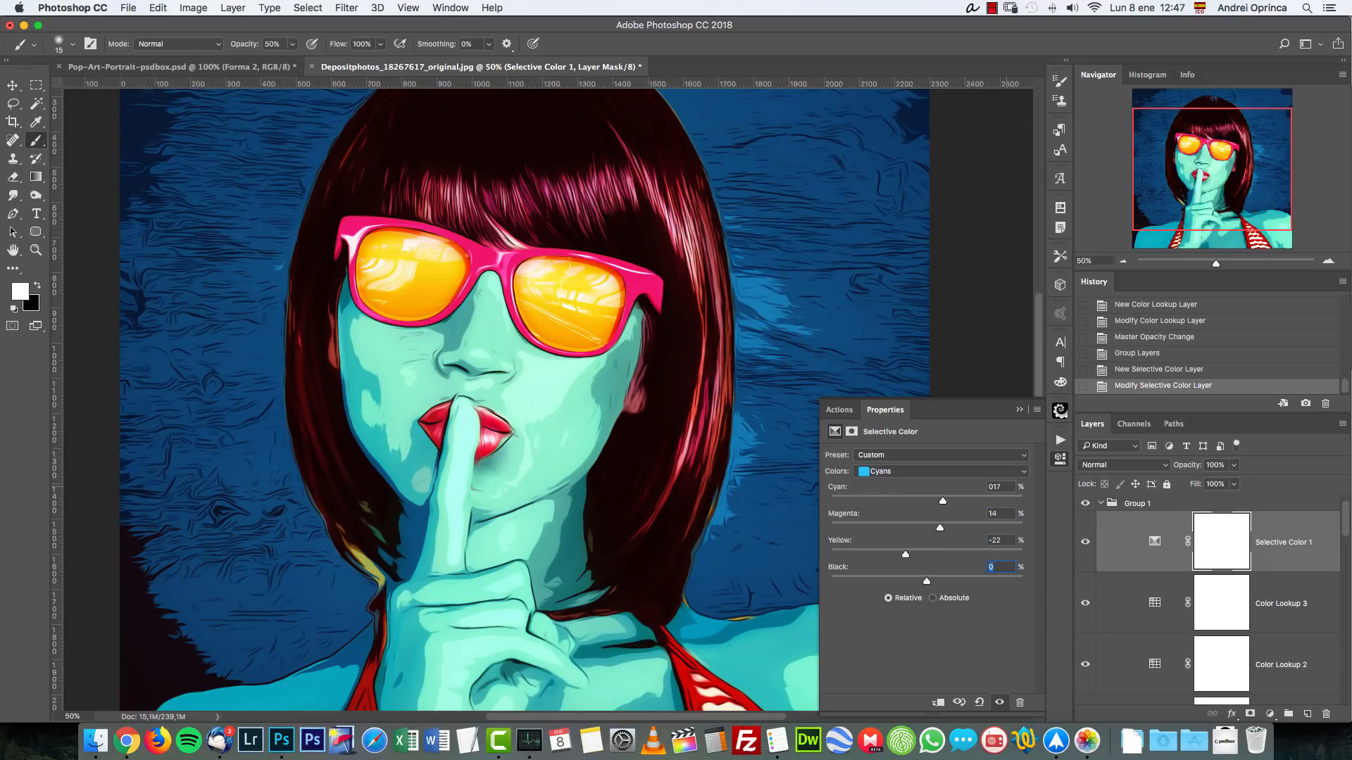
type("14")
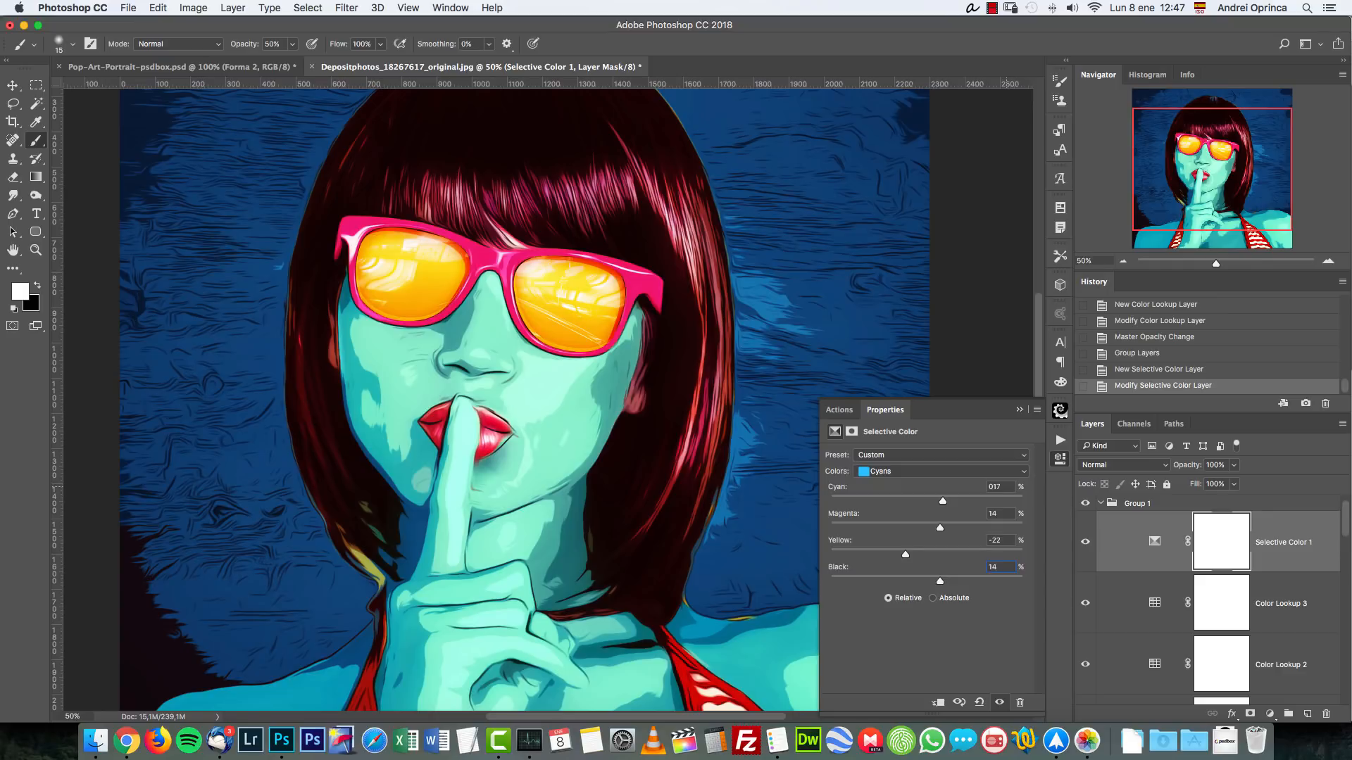